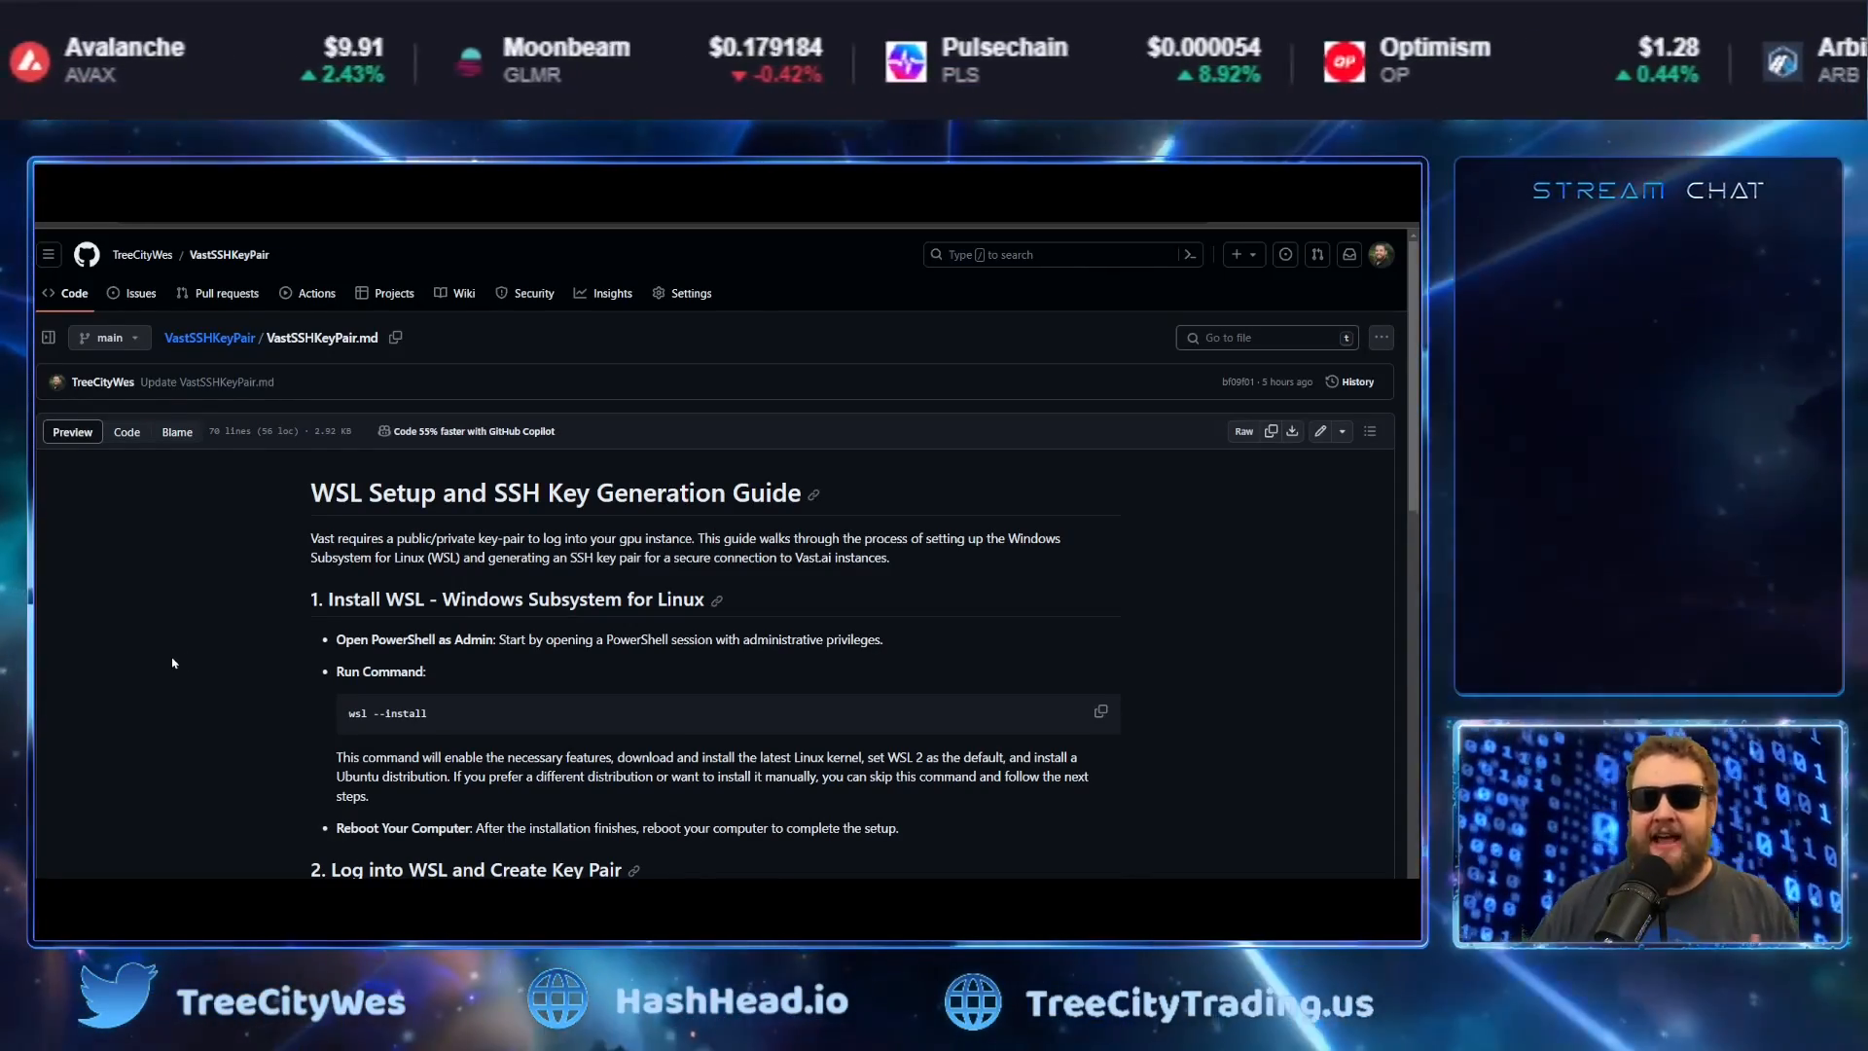
- Scroll through the VastSSHKeyPair.md WSL and SSH key guide on GitHub
scroll(down, 3)
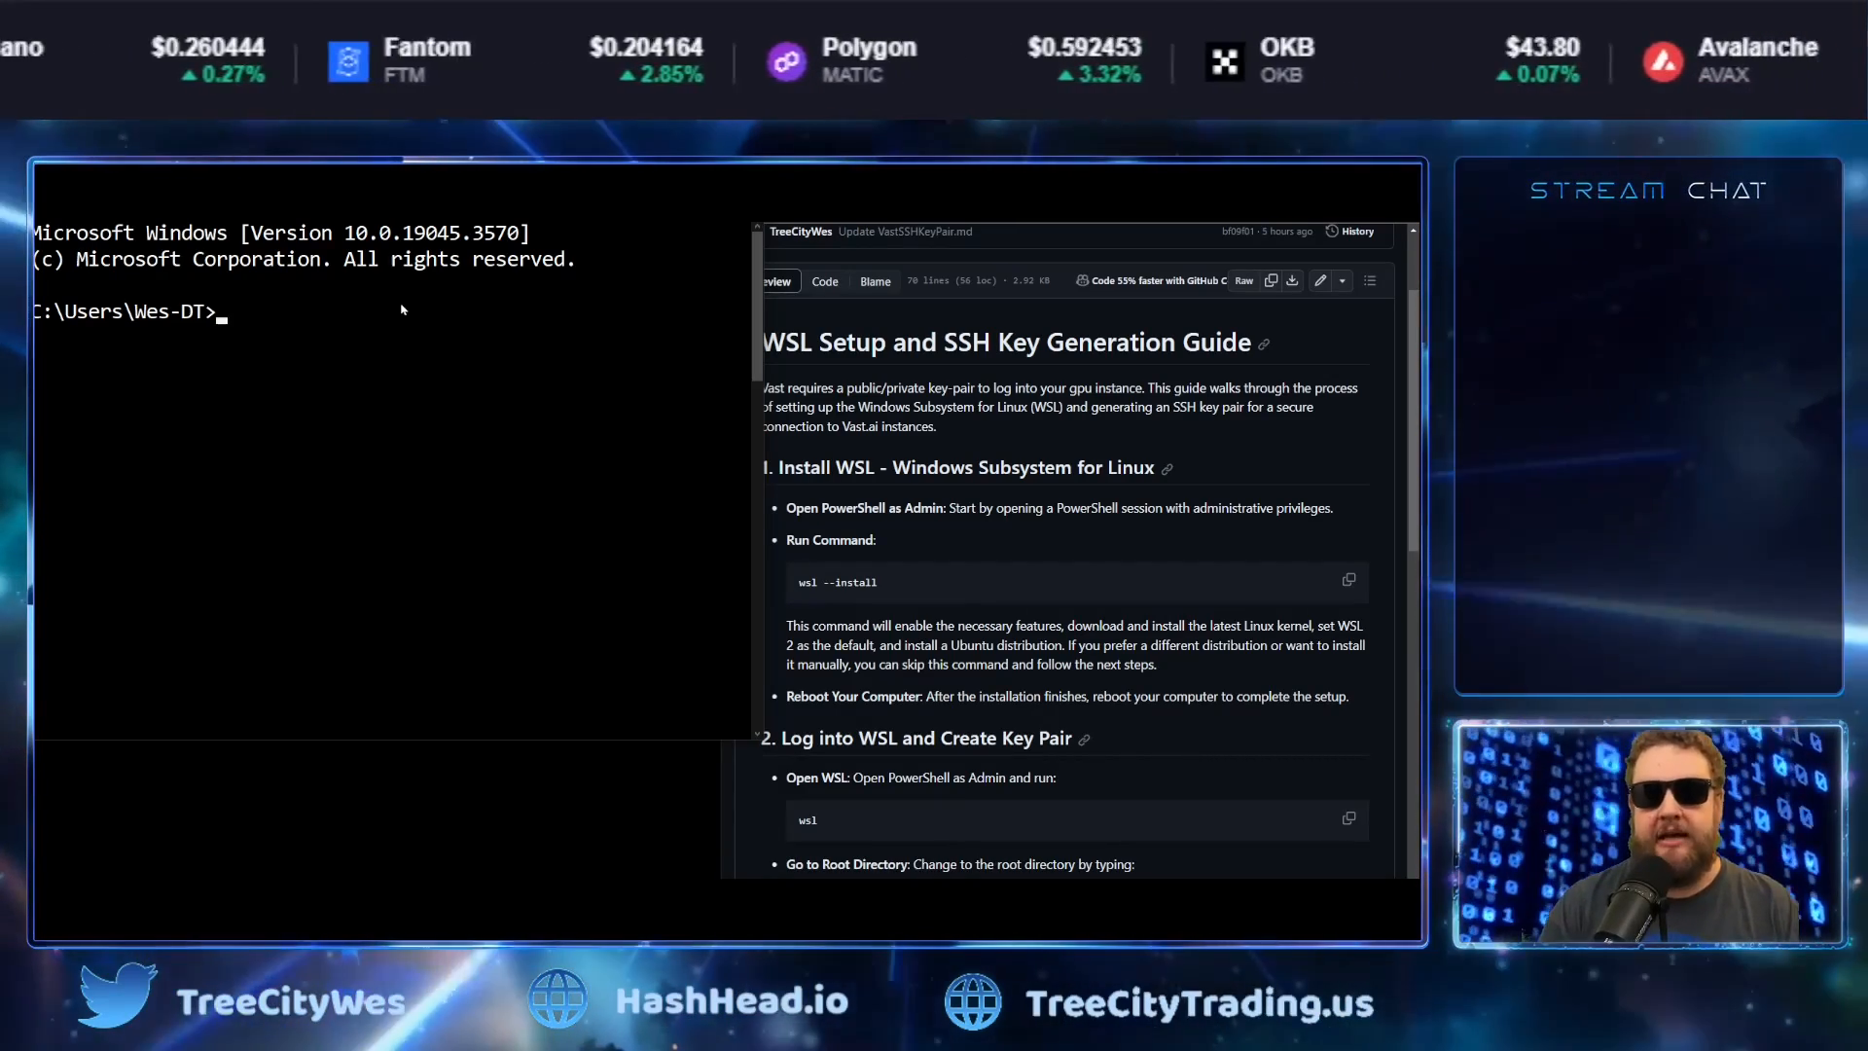
- Run wsl in Command Prompt to start the Ubuntu root shell
text(wsl --)
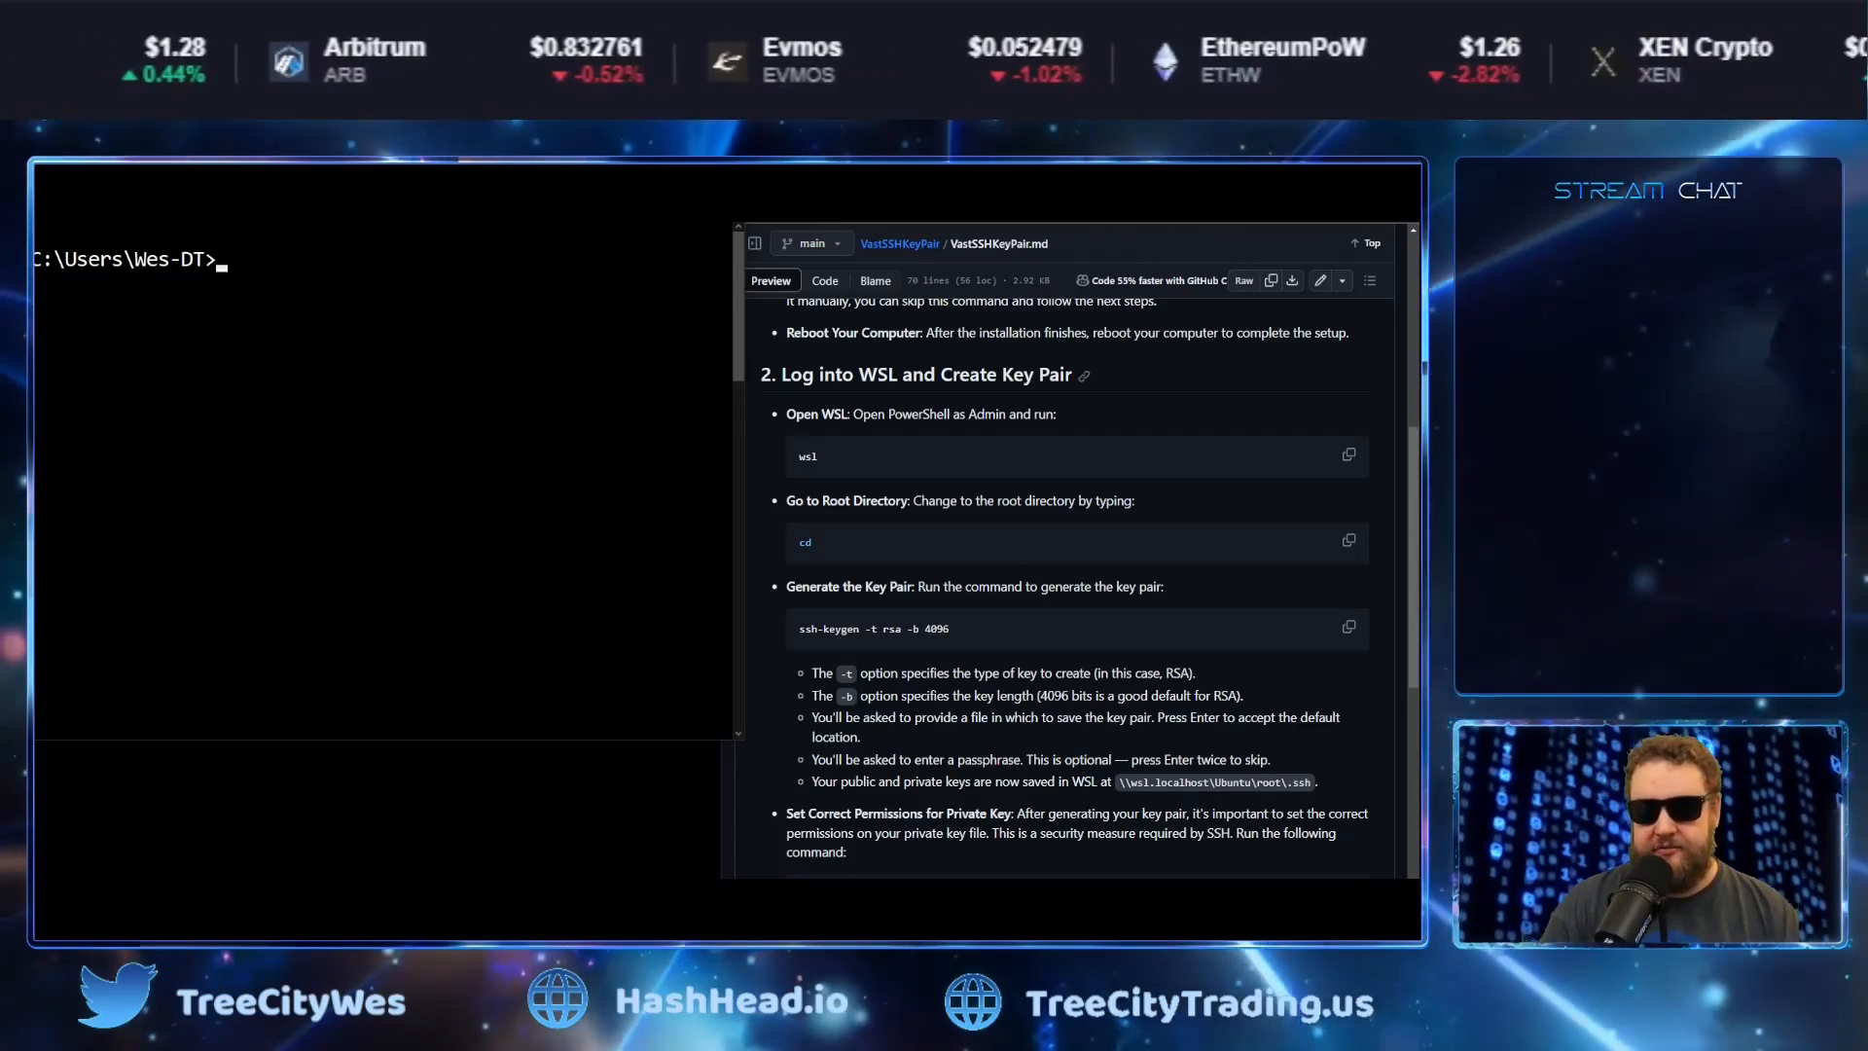
text(ws)
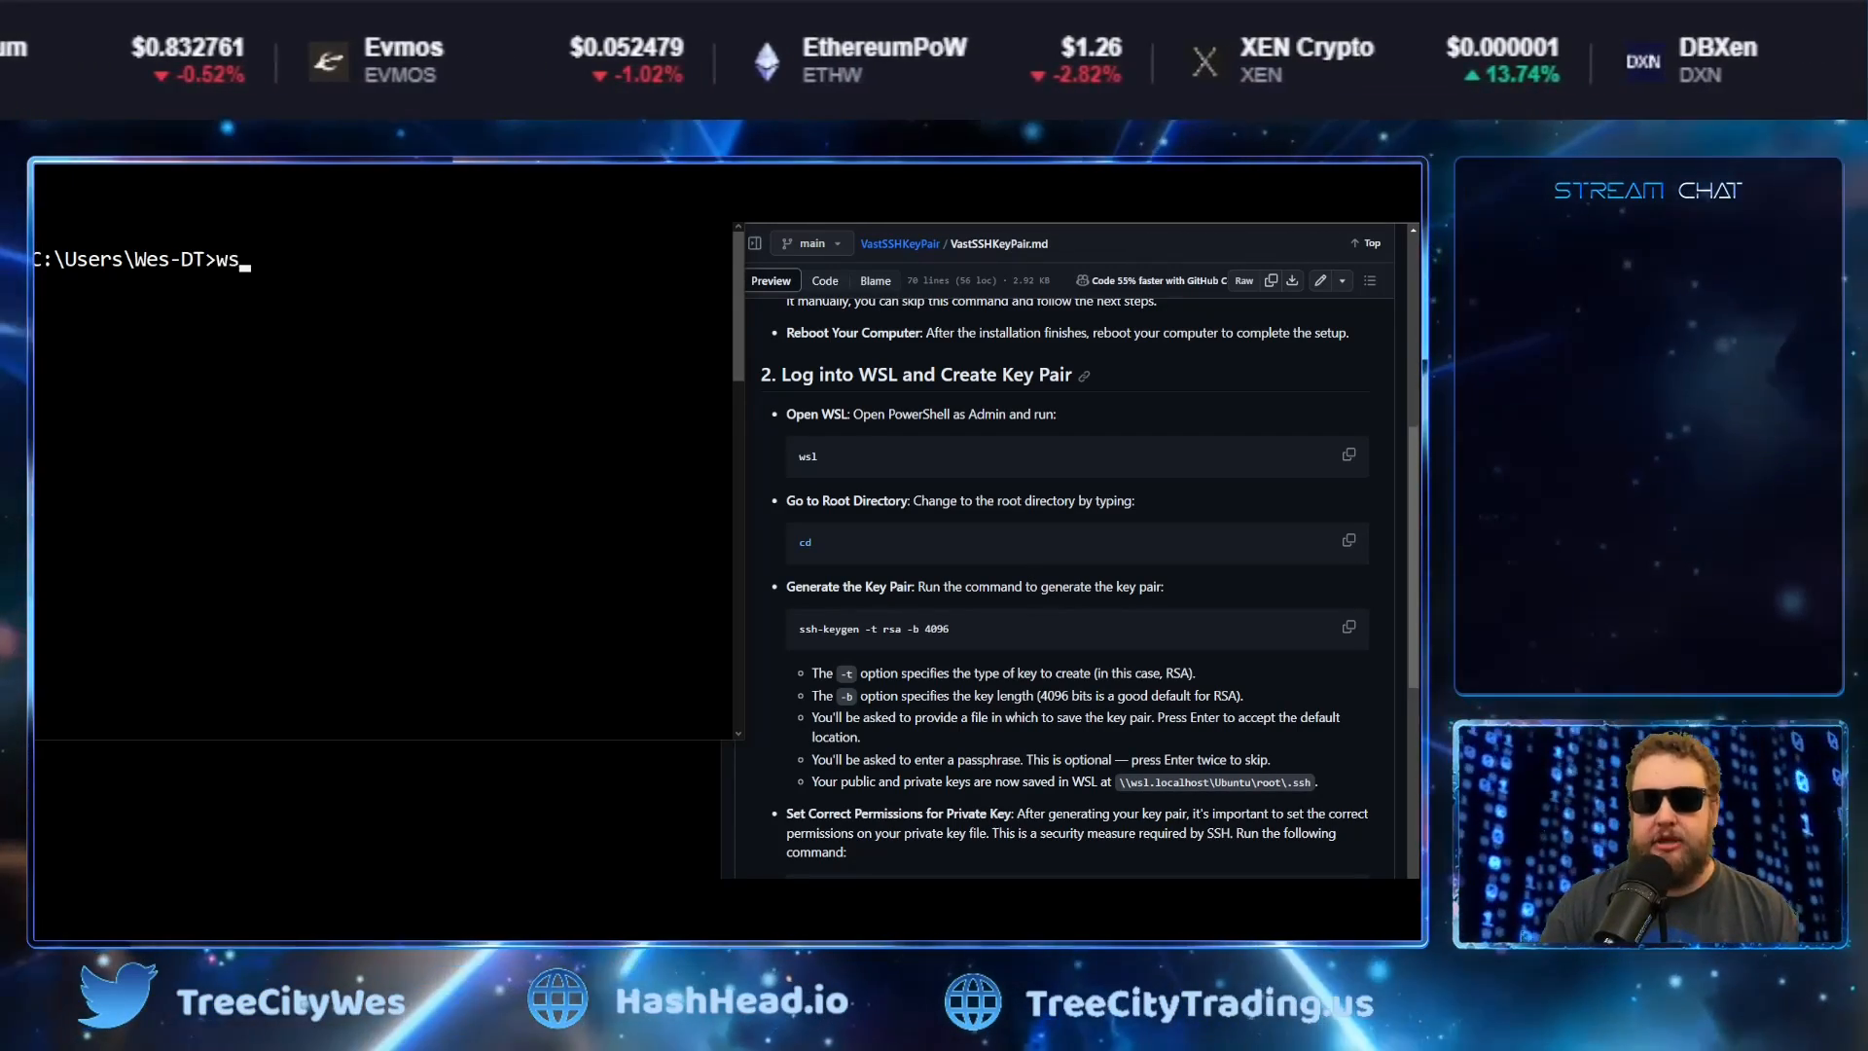
key(Return)
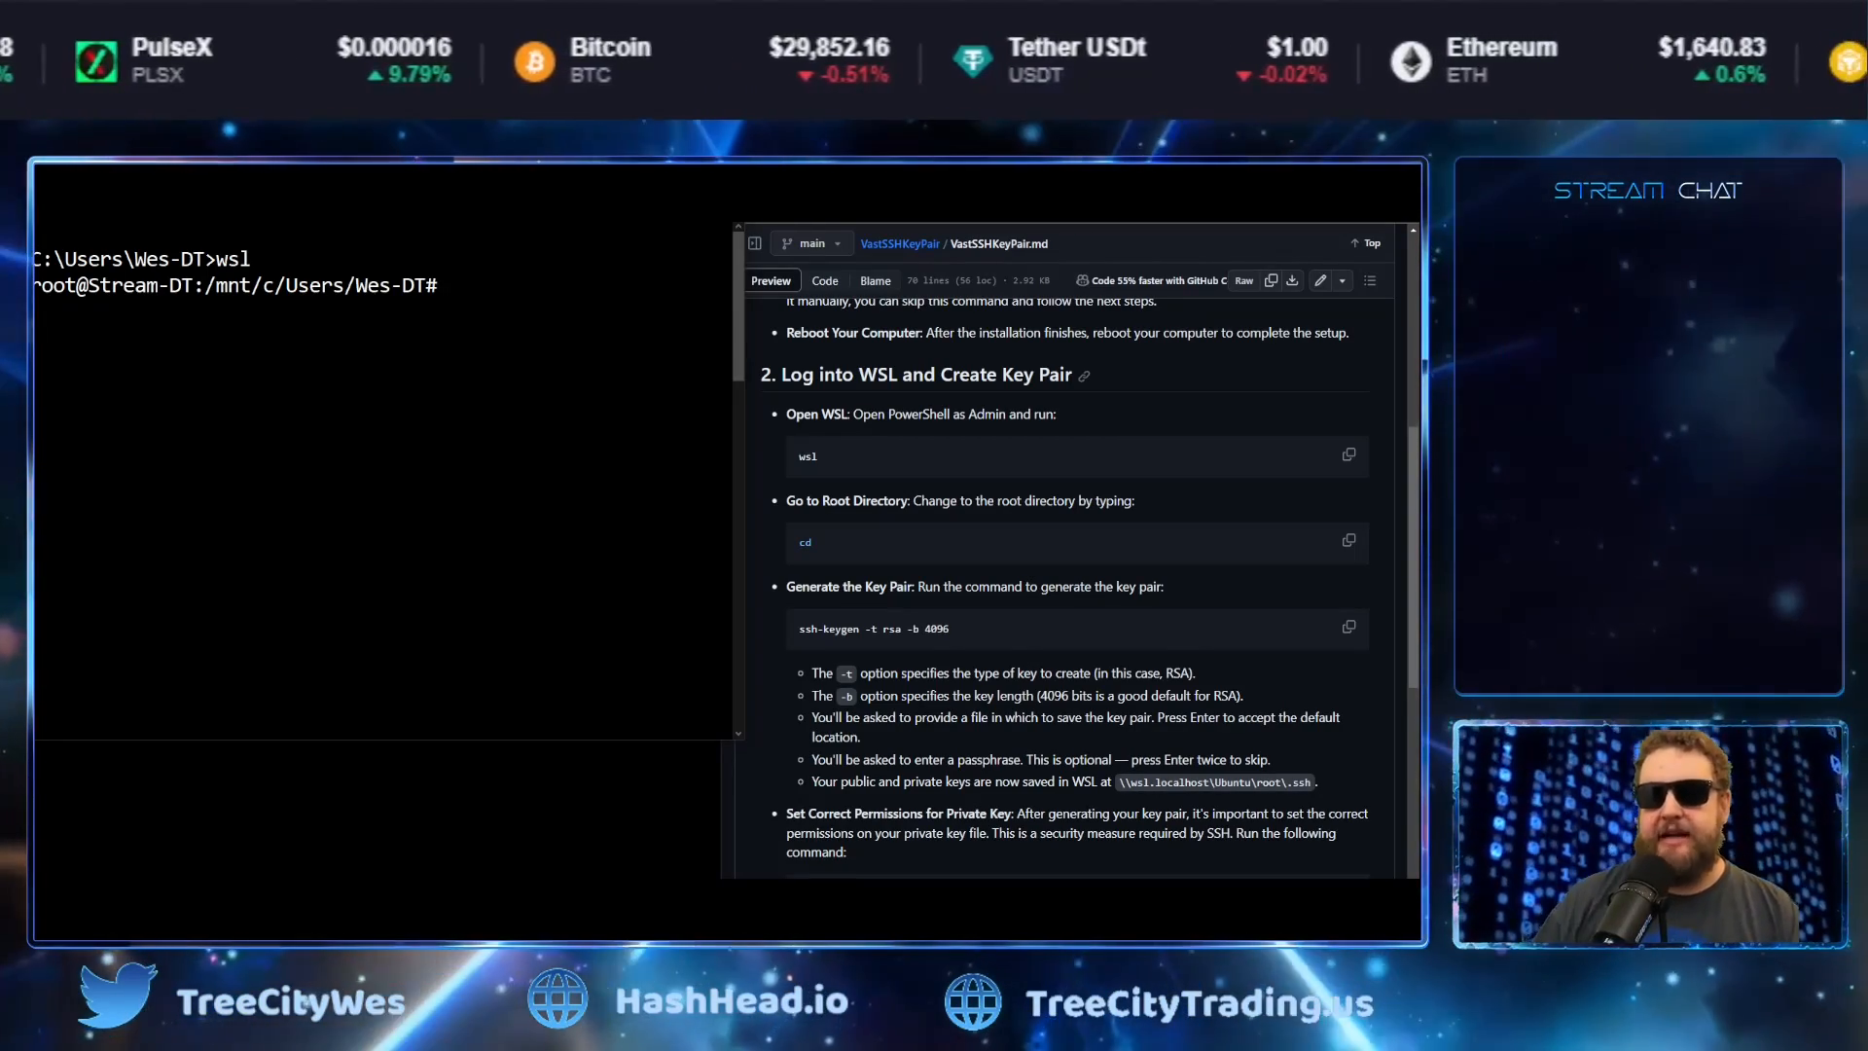
- Scroll the guide while changing to the root home directory with cd
scroll(down, 3)
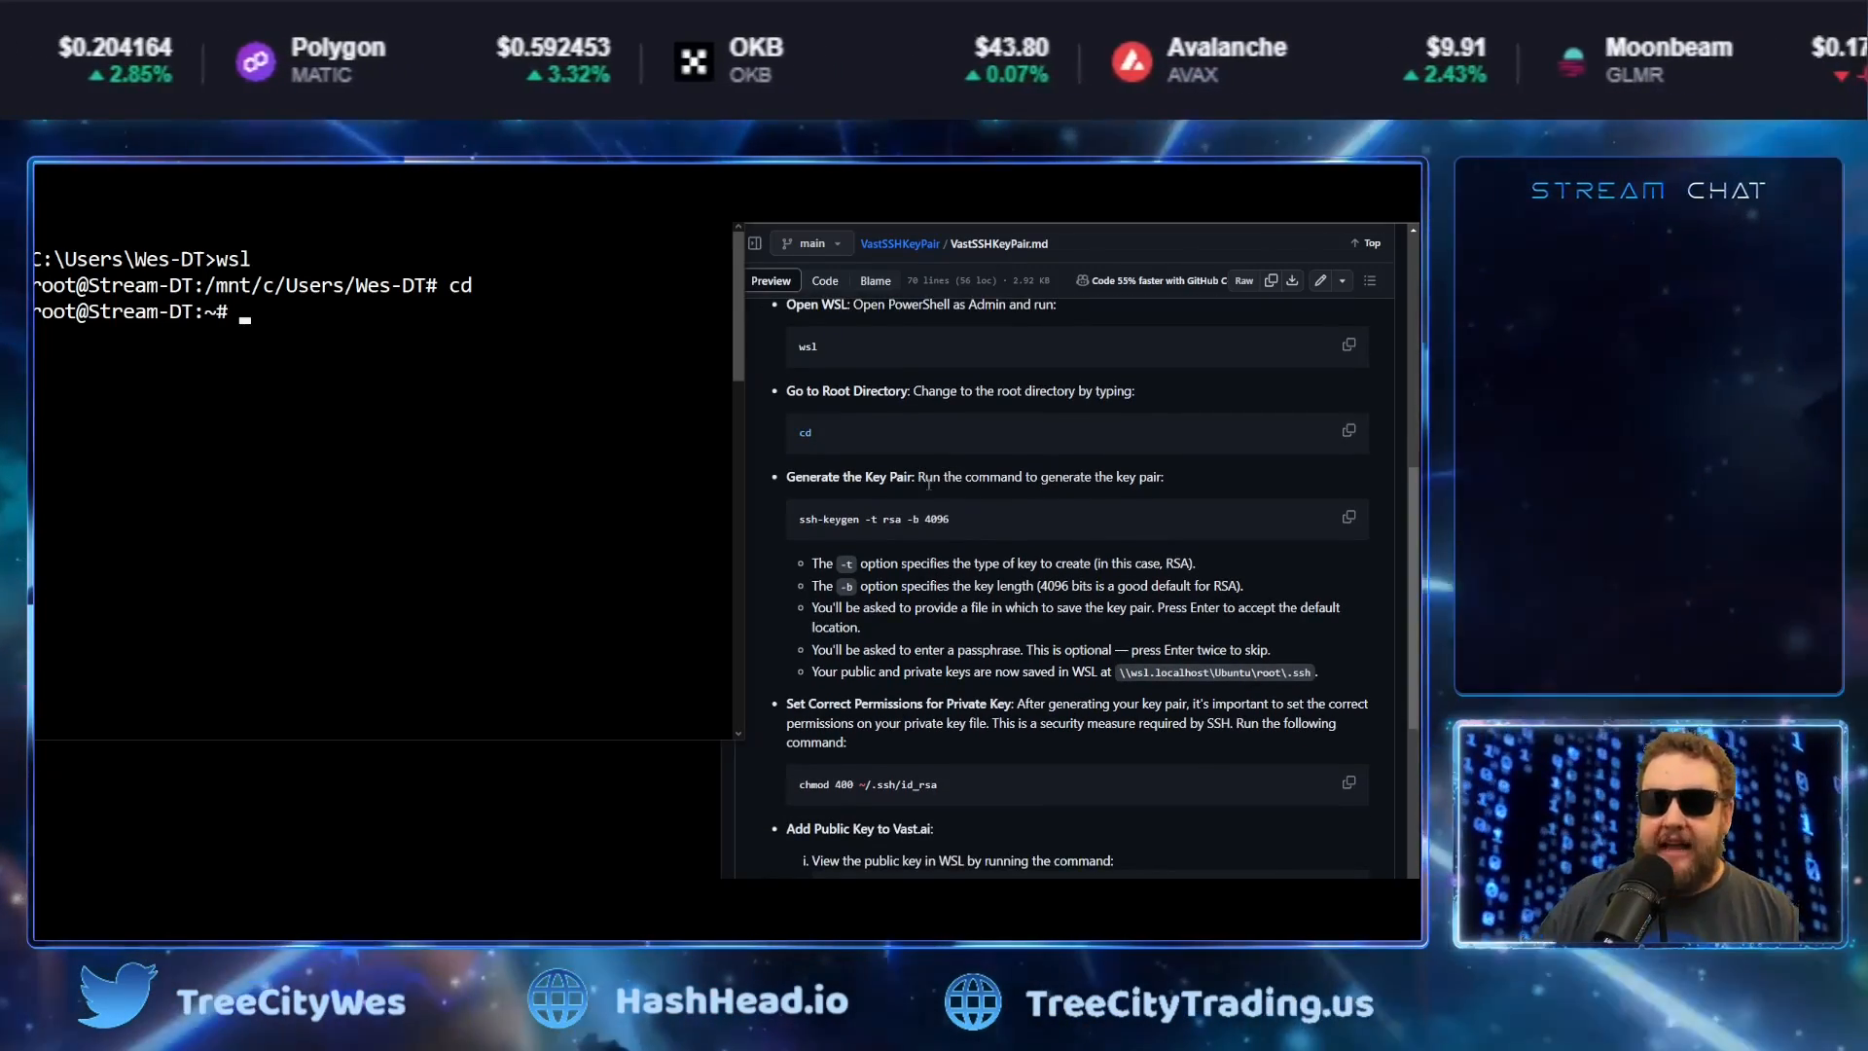
scroll(down, 3)
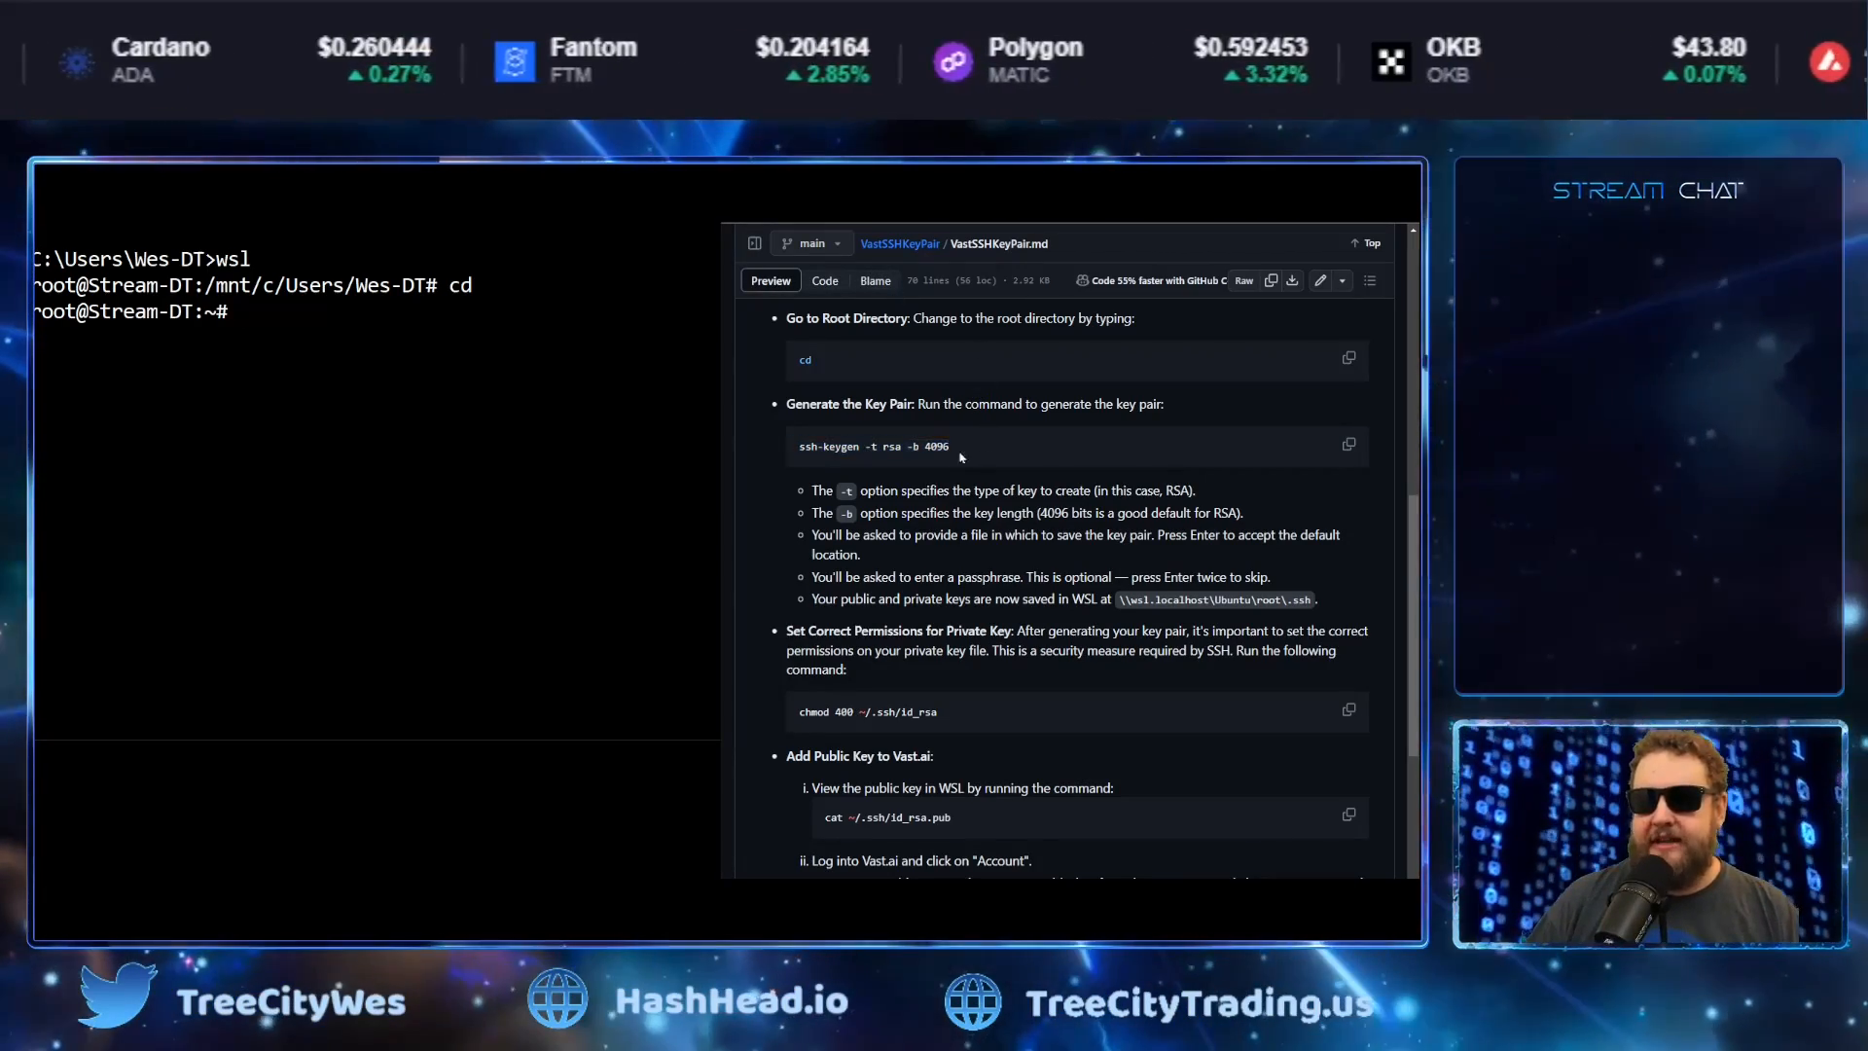
- Run ssh-keygen -t rsa -b 4096, overwrite the old key, and skip the passphrase
double_click(870, 446)
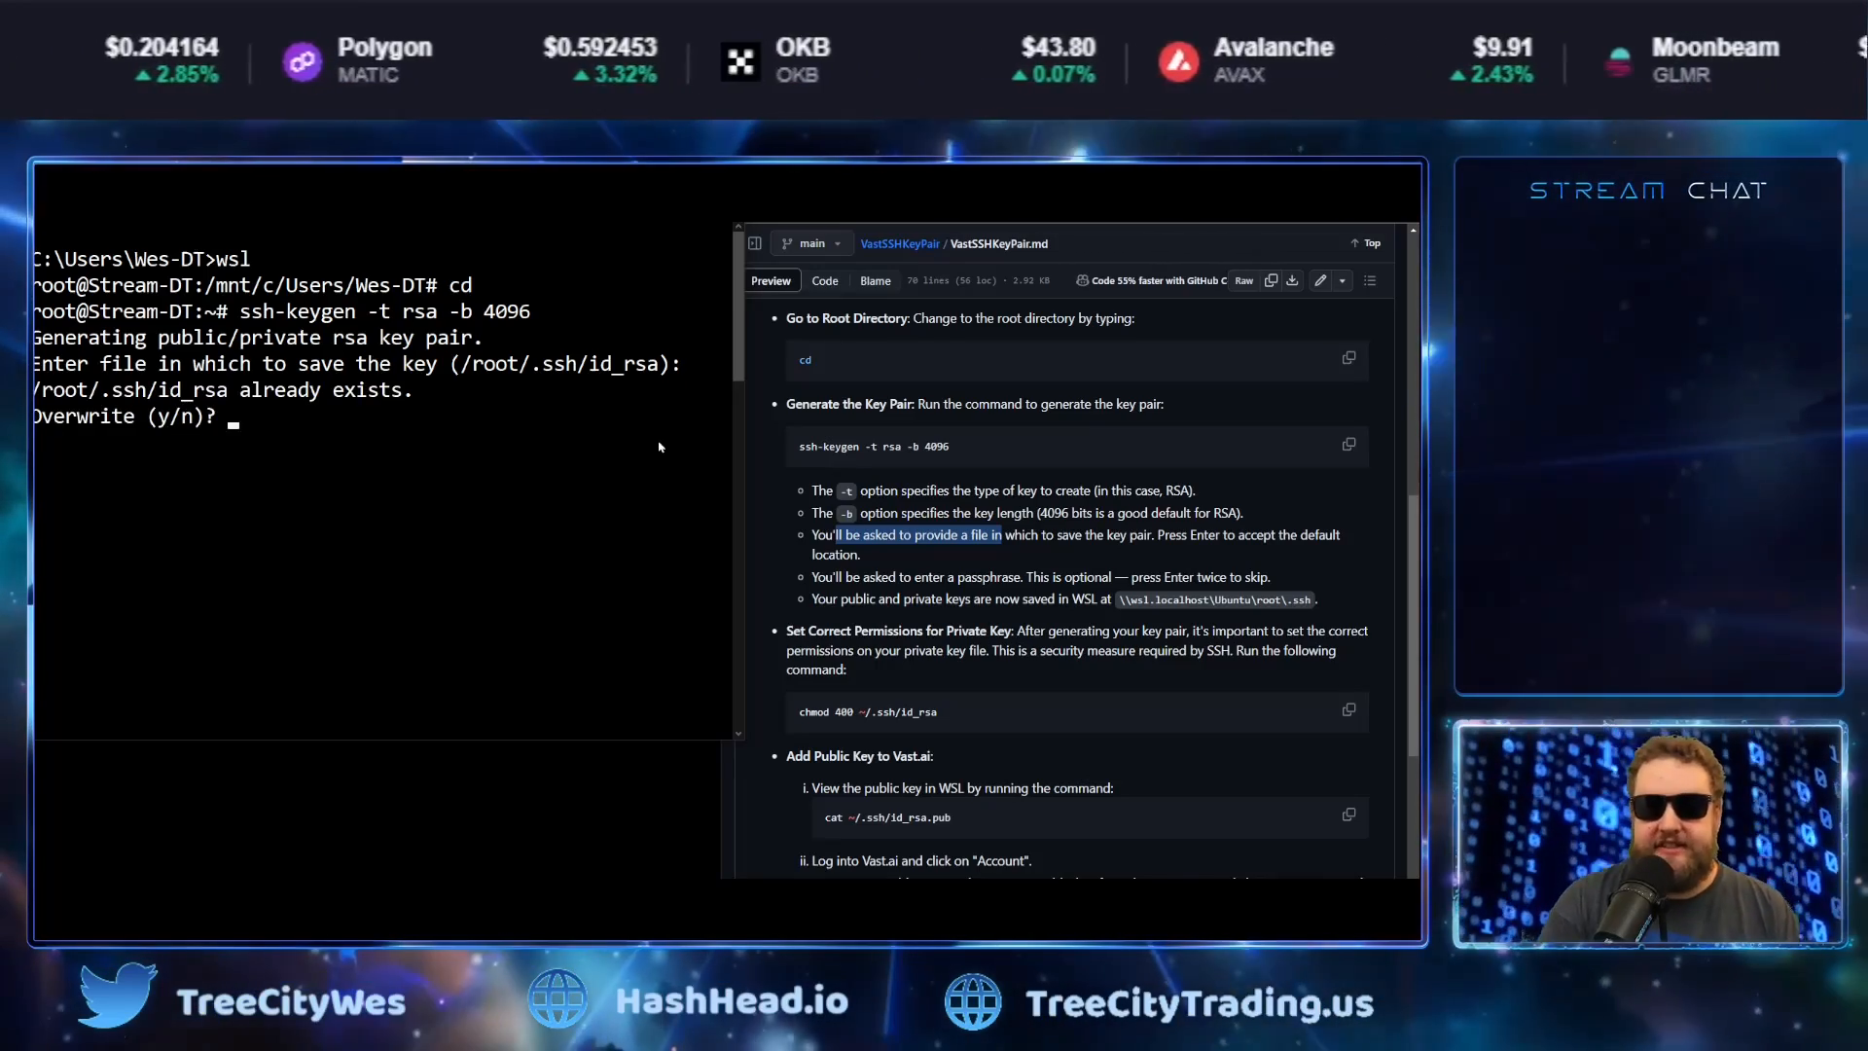
text(y)
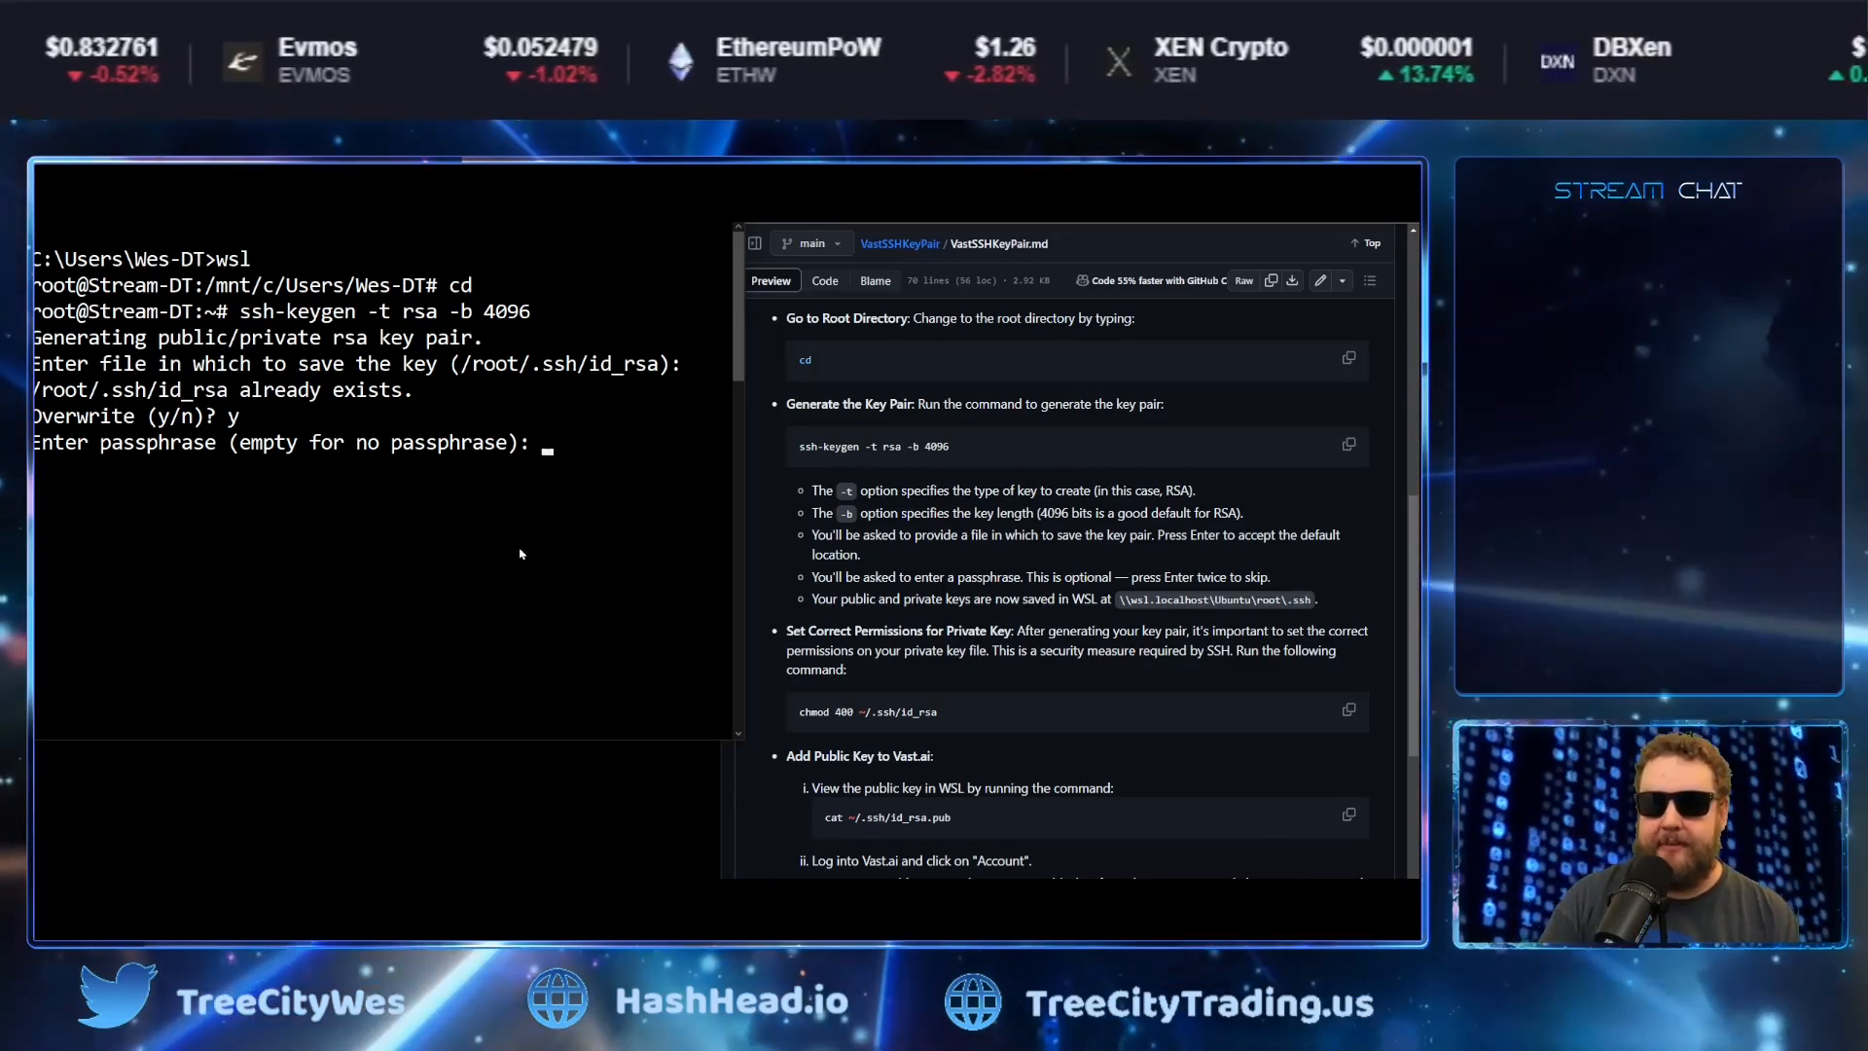
key(Return)
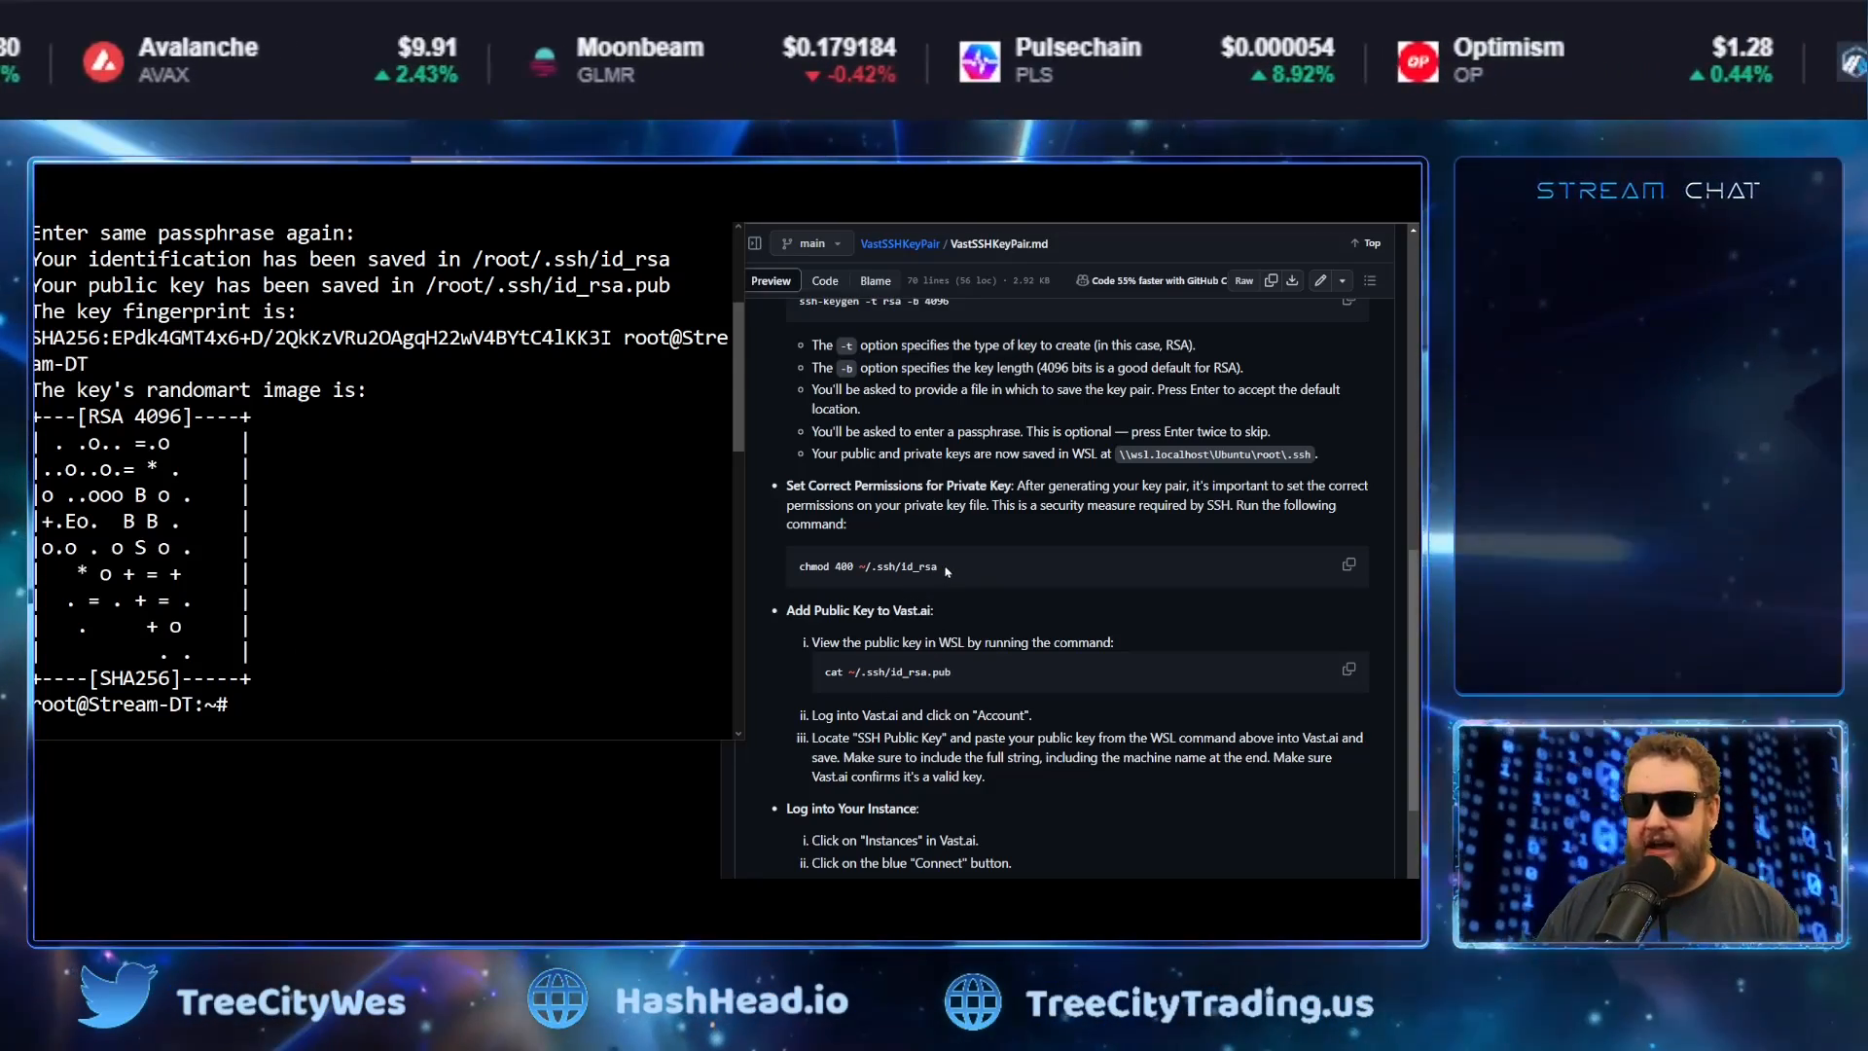
- Restrict ~/.ssh/id_rsa to owner read-only with chmod 400
double_click(867, 567)
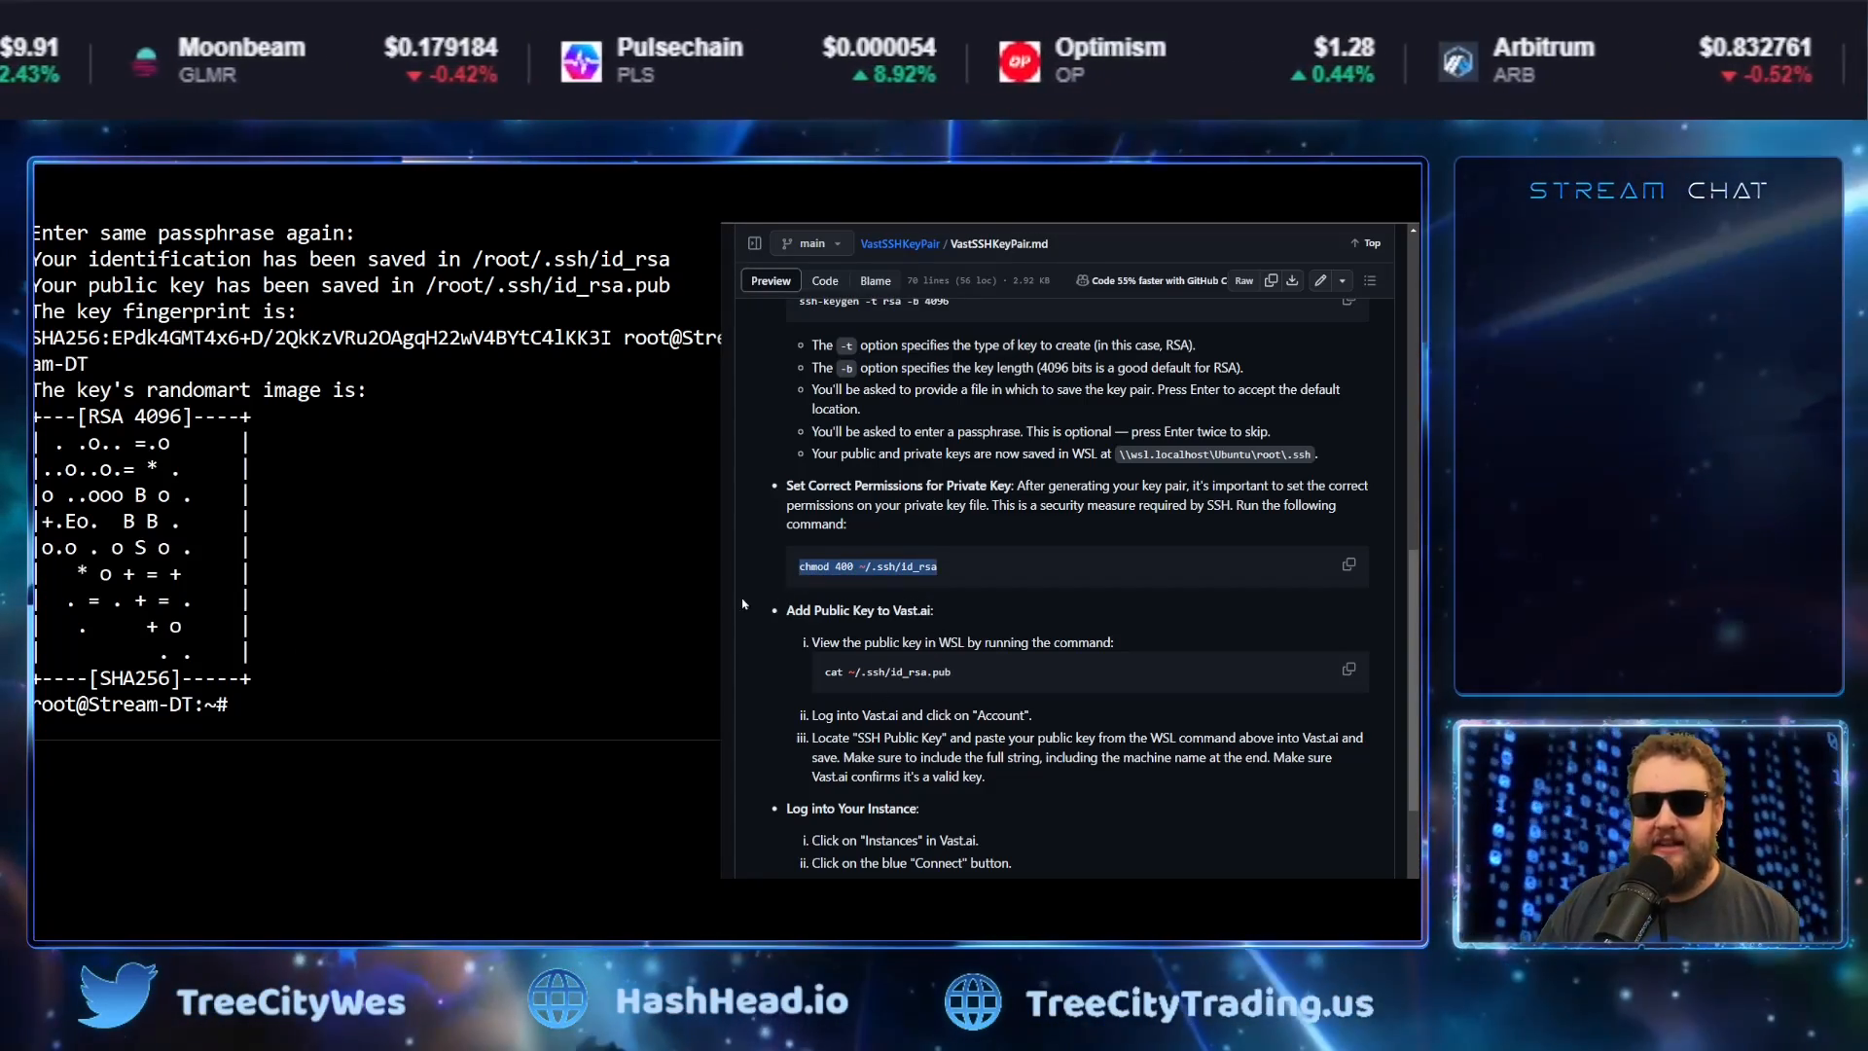
text(chmod 400 ~/.ssh/id_rsa)
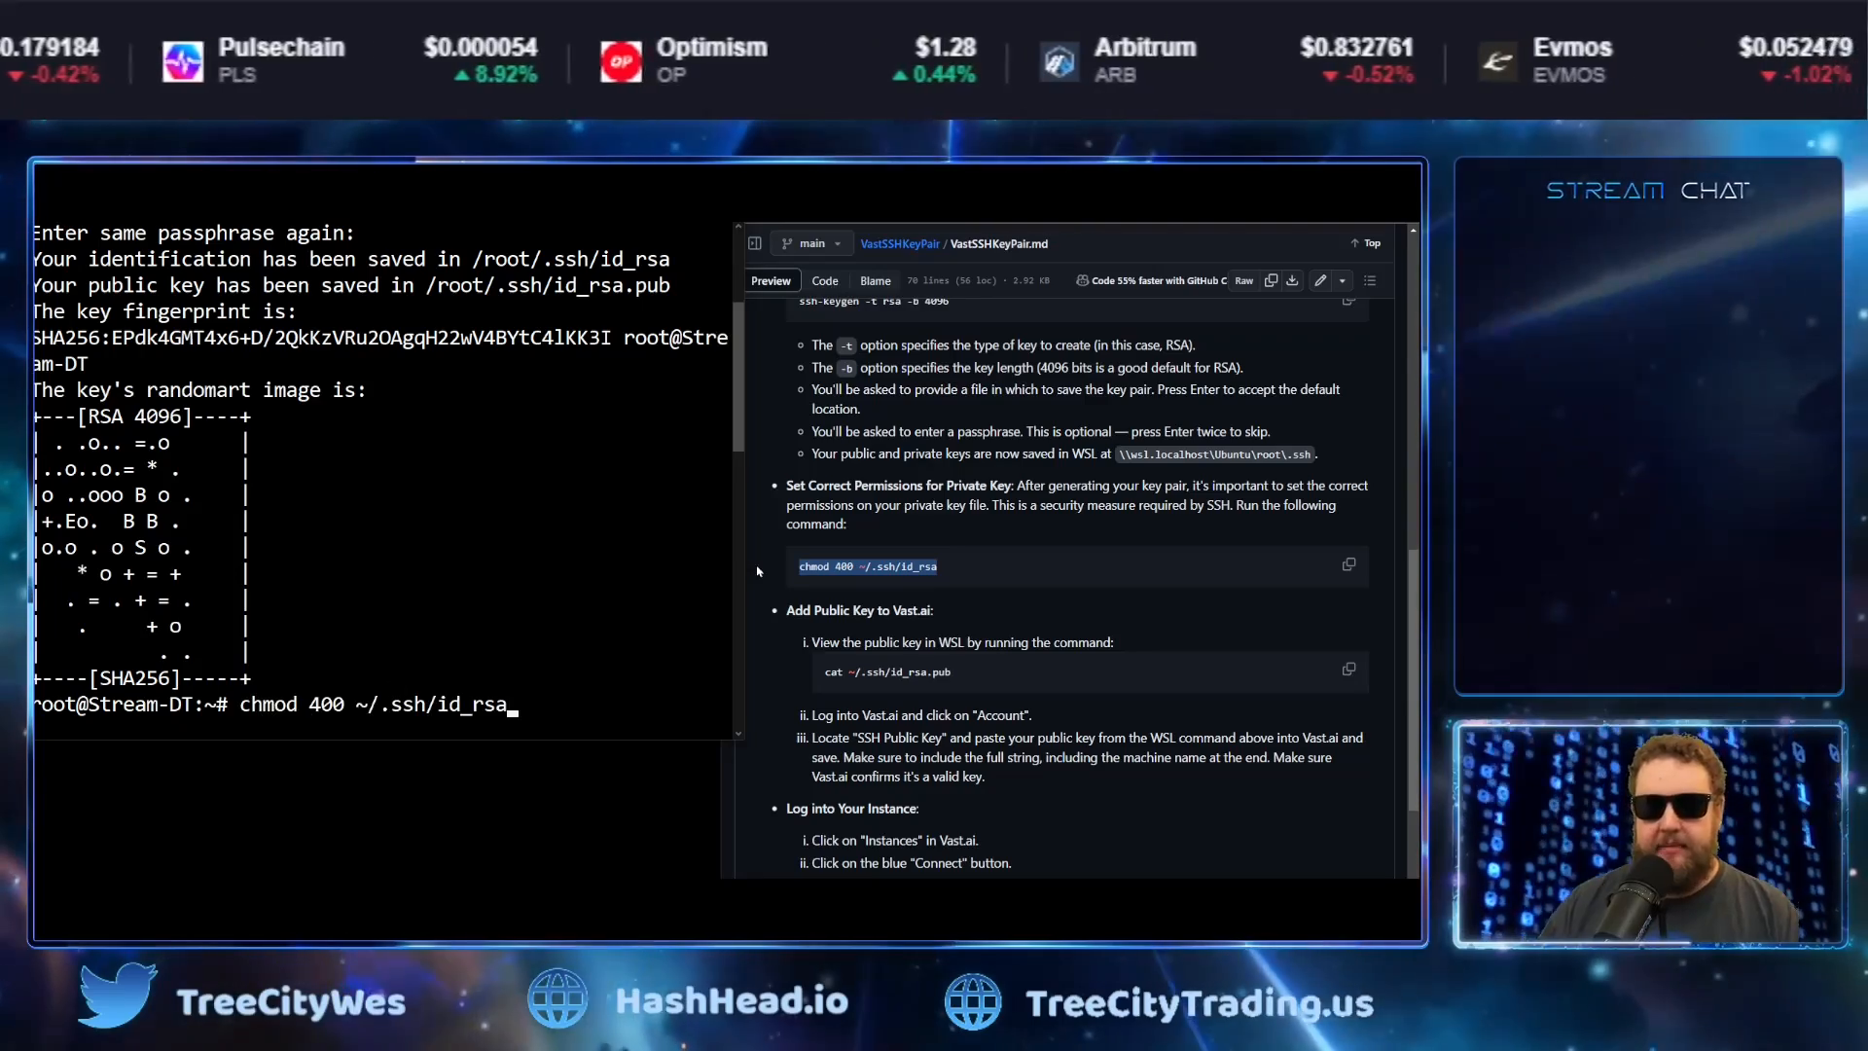
key(Return)
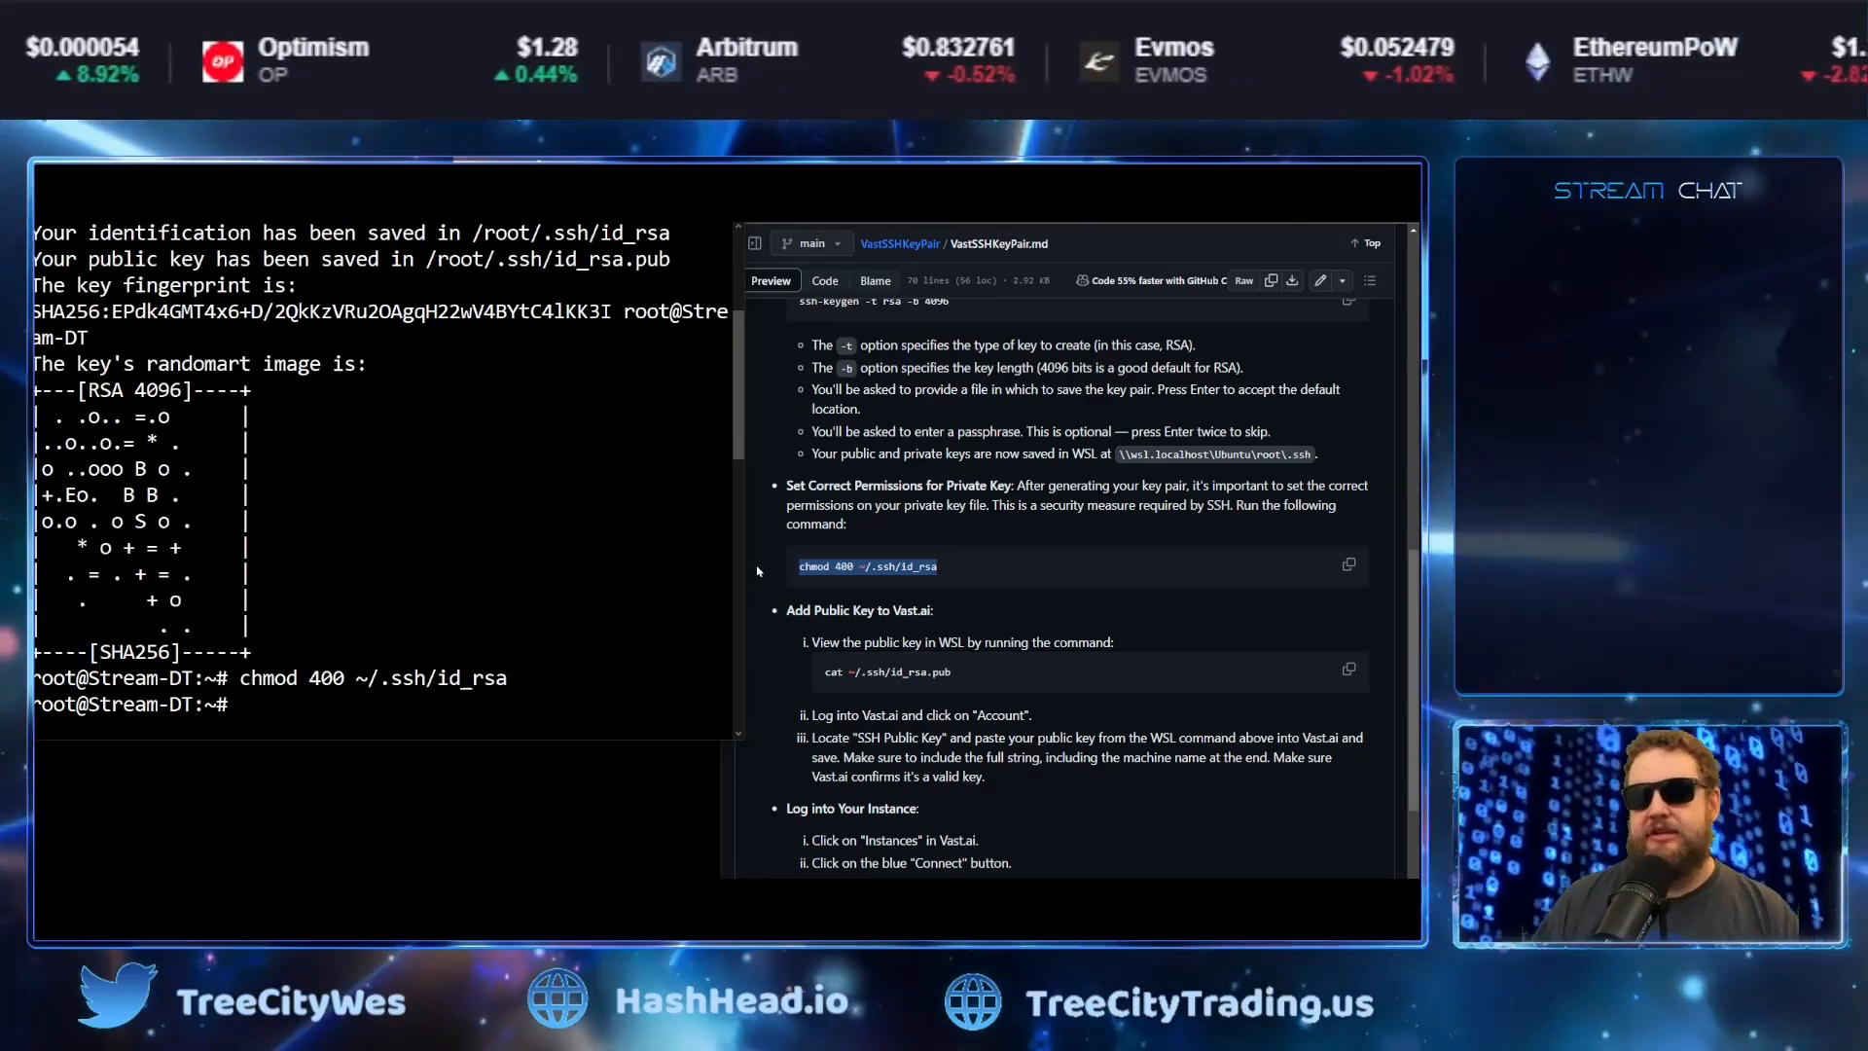
- Print the public key with cat ~/.ssh/id_rsa.pub
scroll(down, 3)
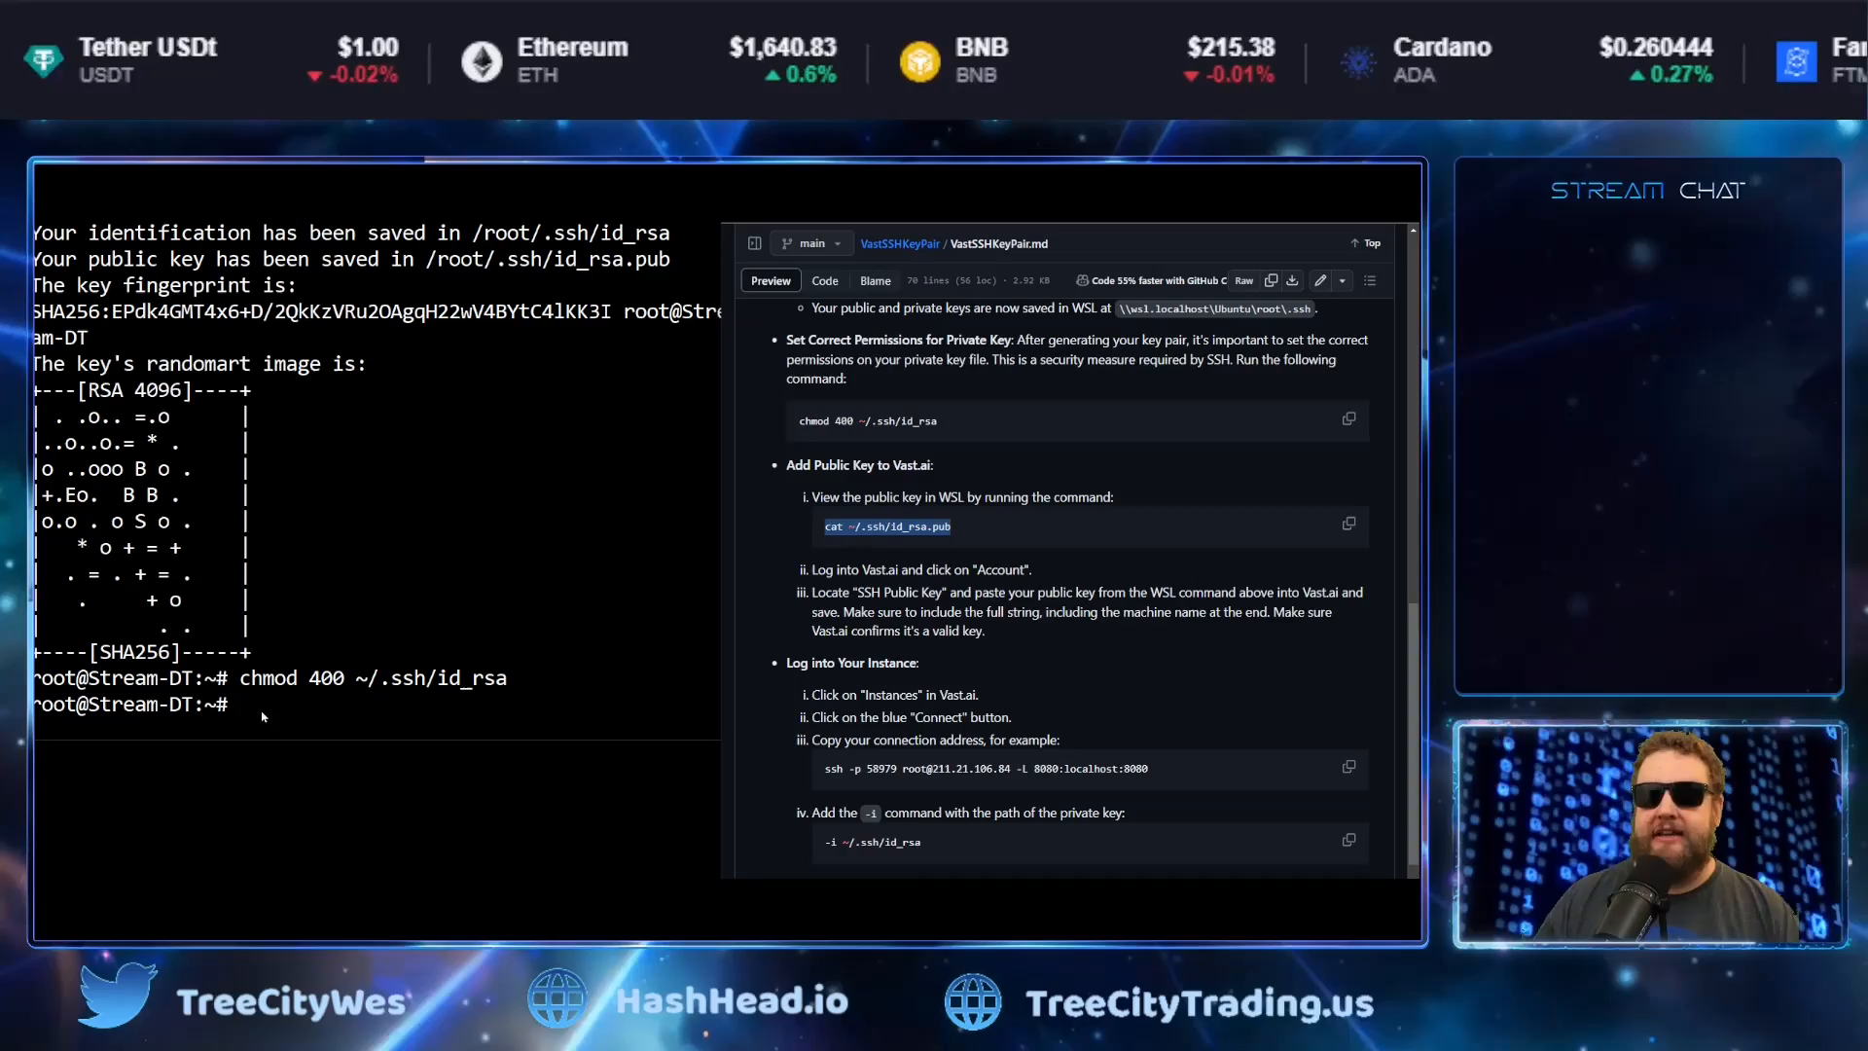
text(cat ~/.ssh/id_rsa.pub)
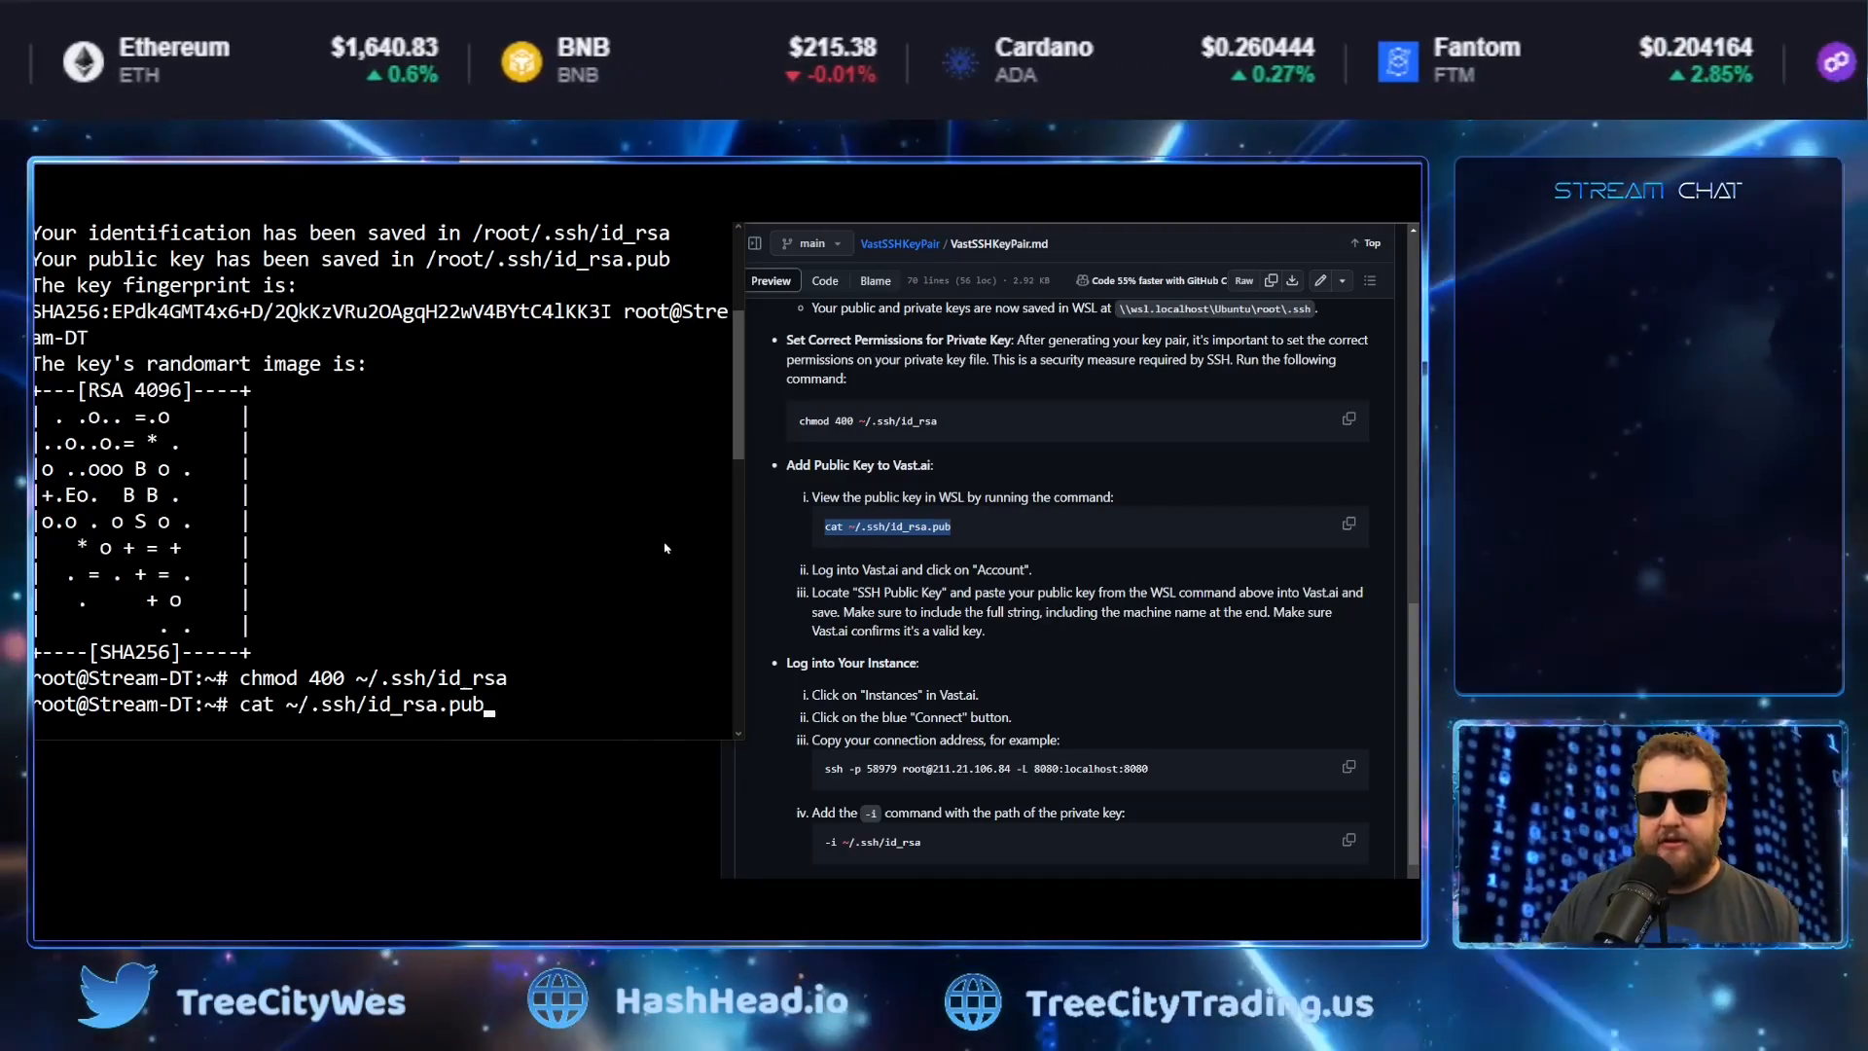
key(Return)
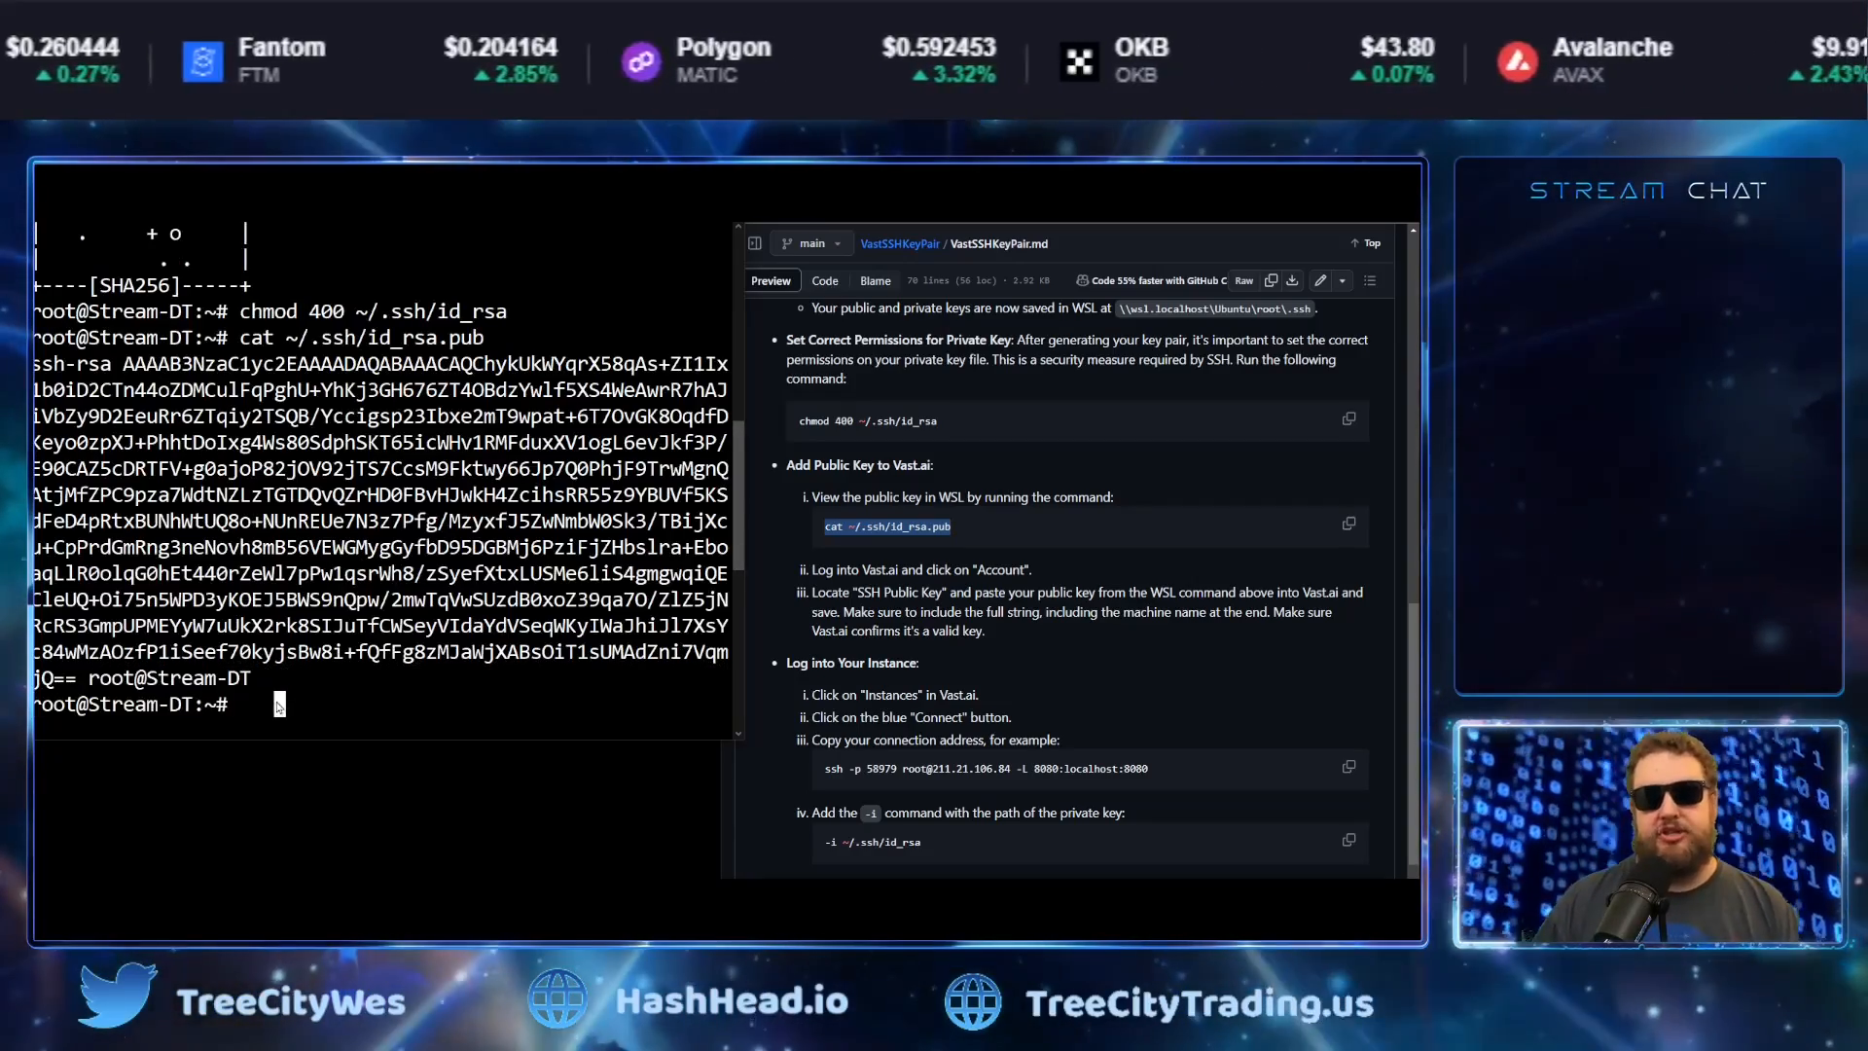
- Save the pasted public key as the vast.ai account SSH key, then show GPU offers
scroll(down, 3)
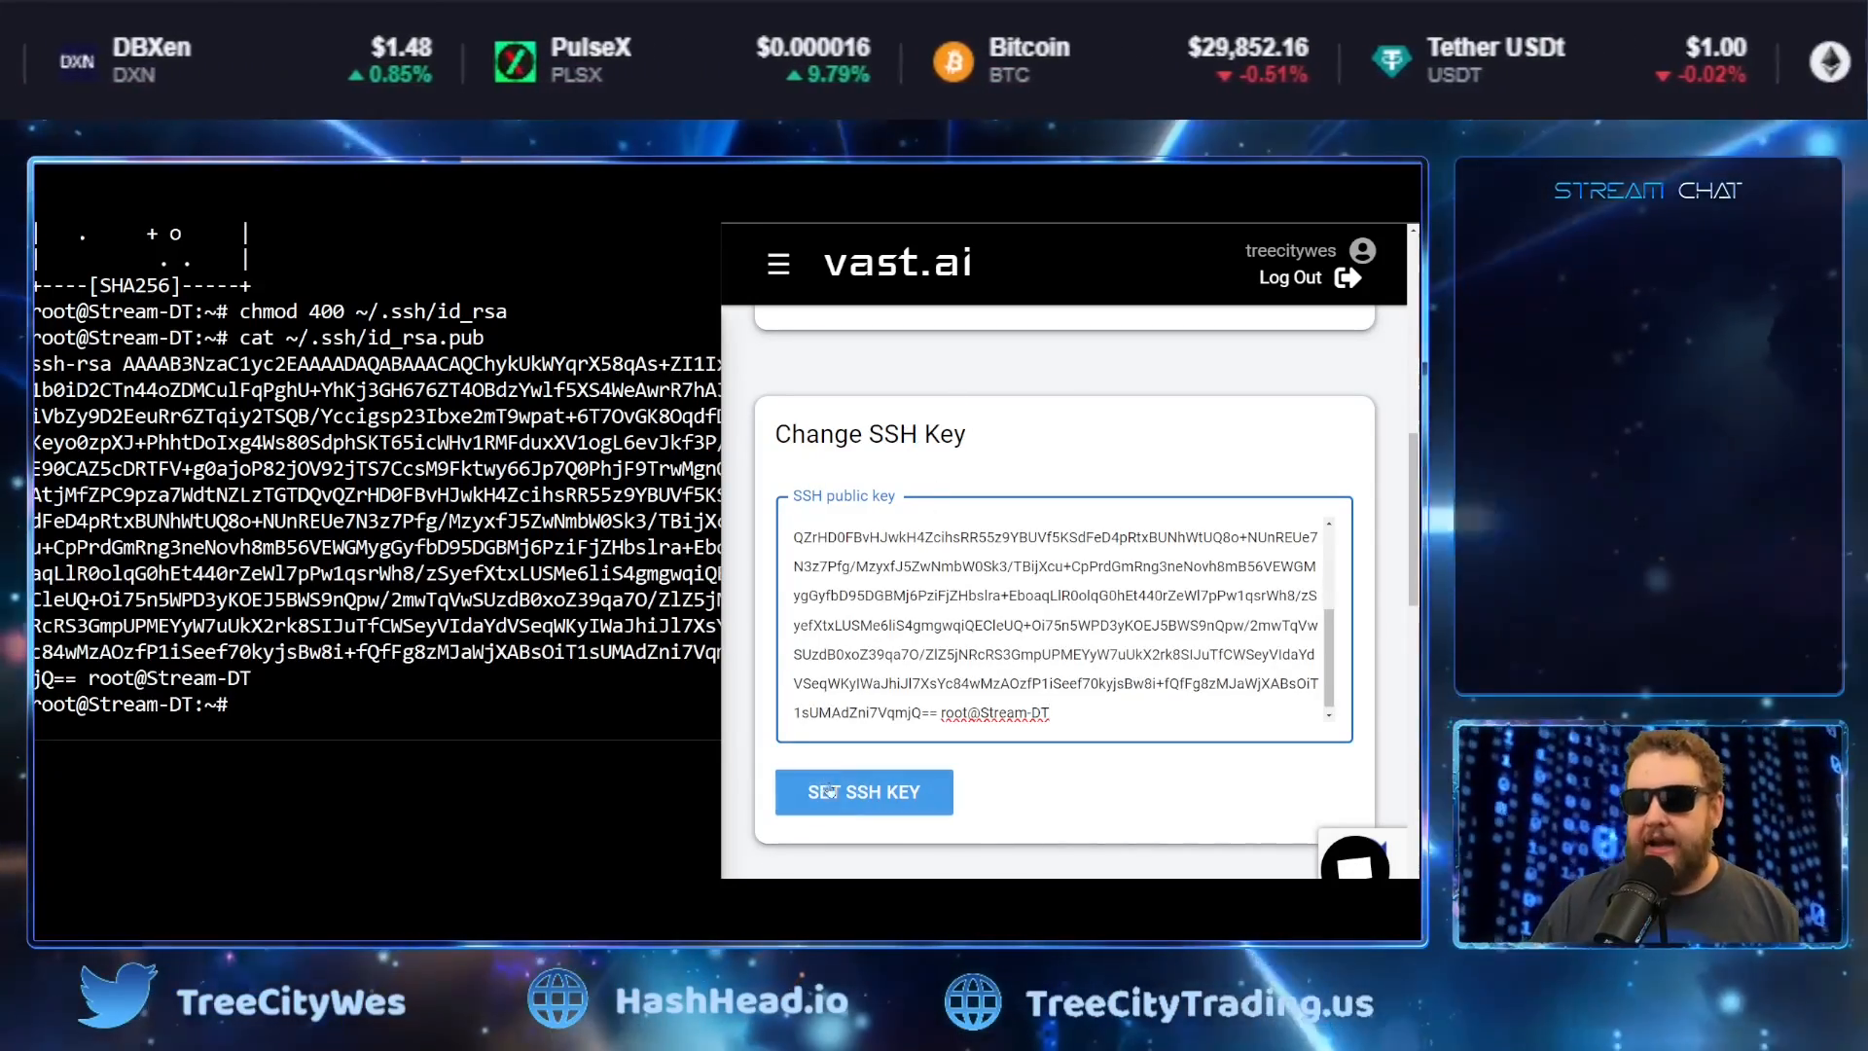
click(863, 791)
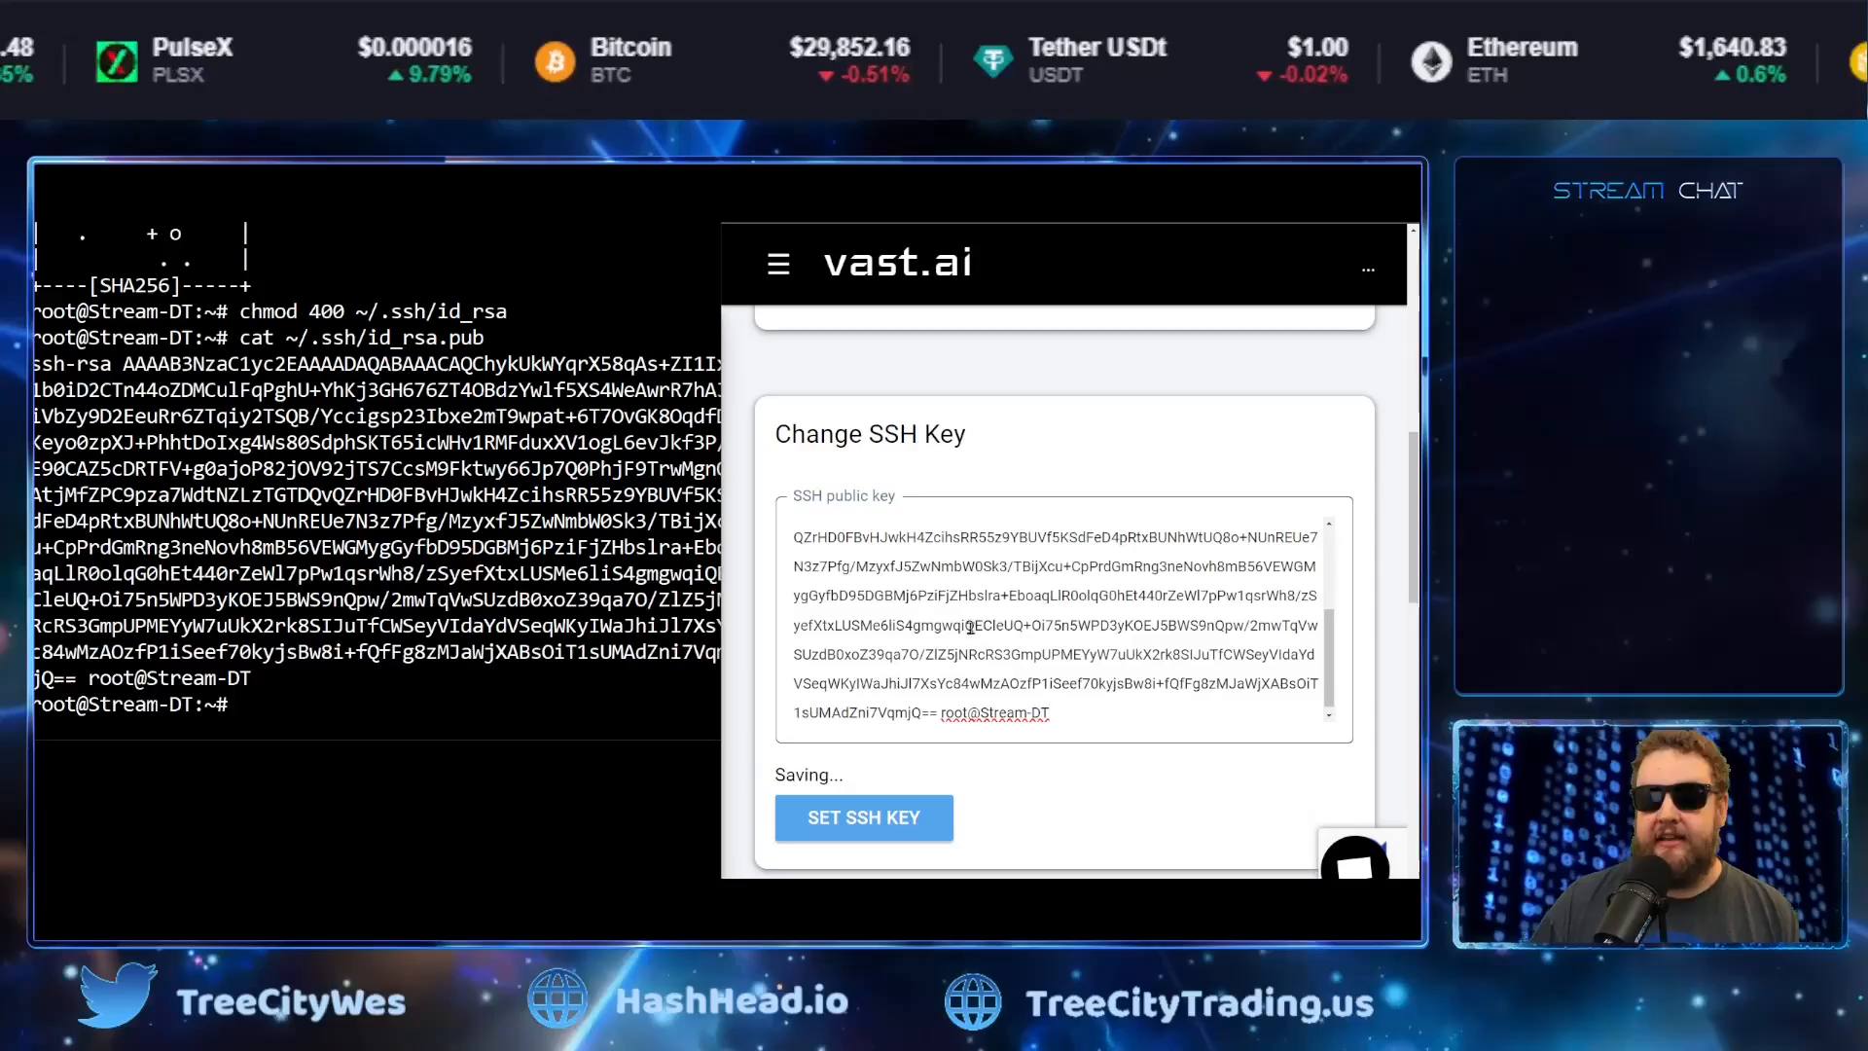
click(863, 817)
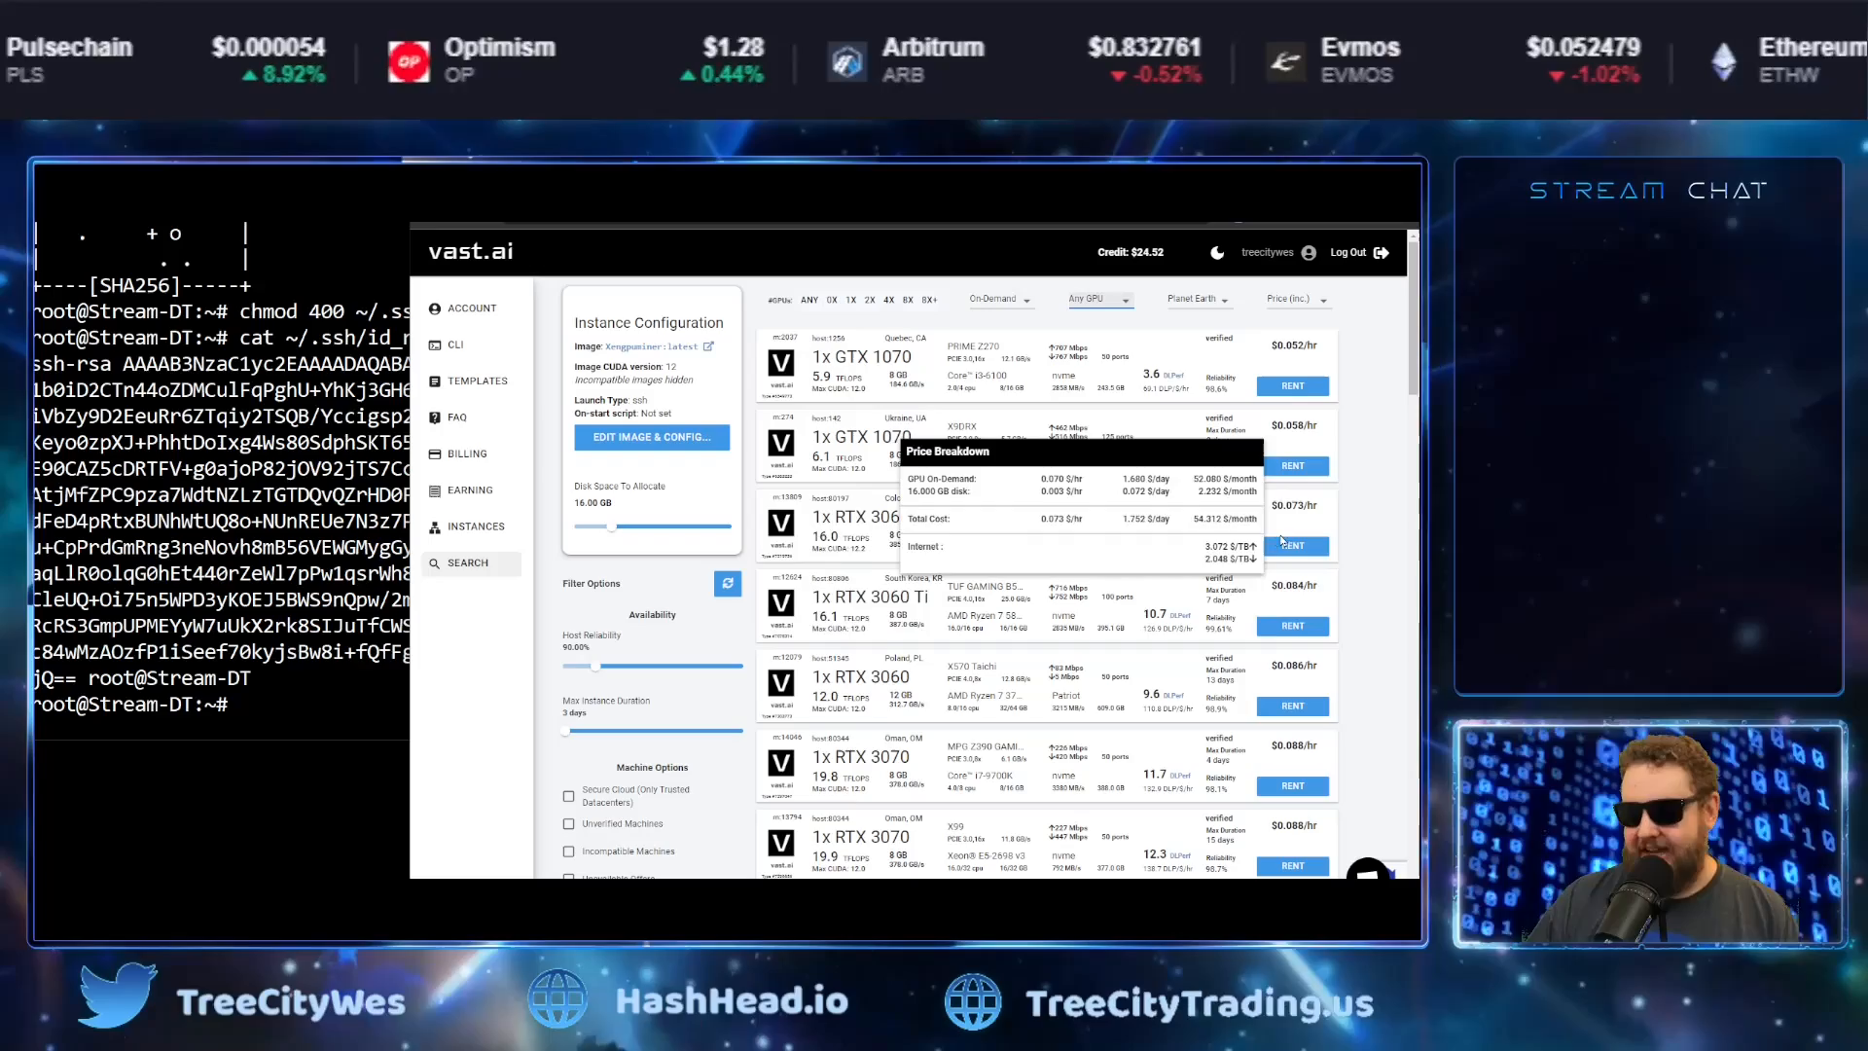
- Rent the 1x RTX 3060 Ti offer at $0.073/hr and view Instances
click(1291, 546)
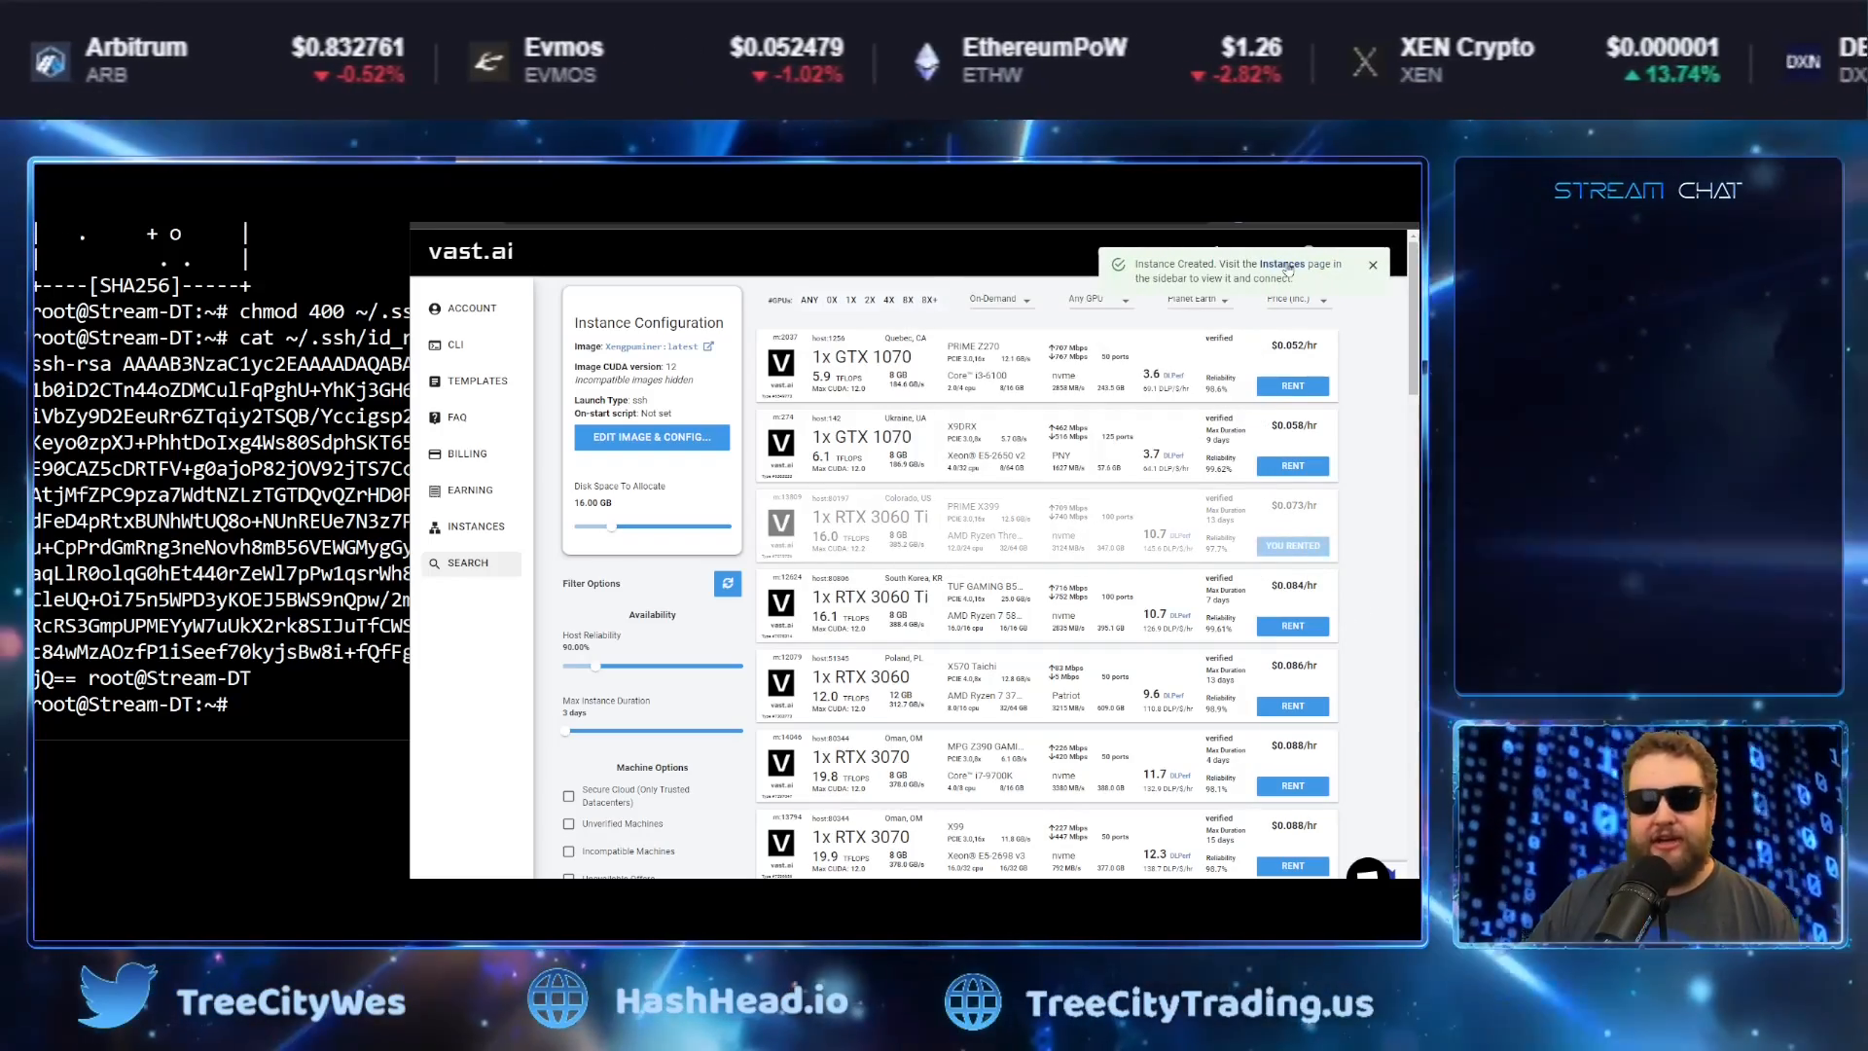
click(473, 525)
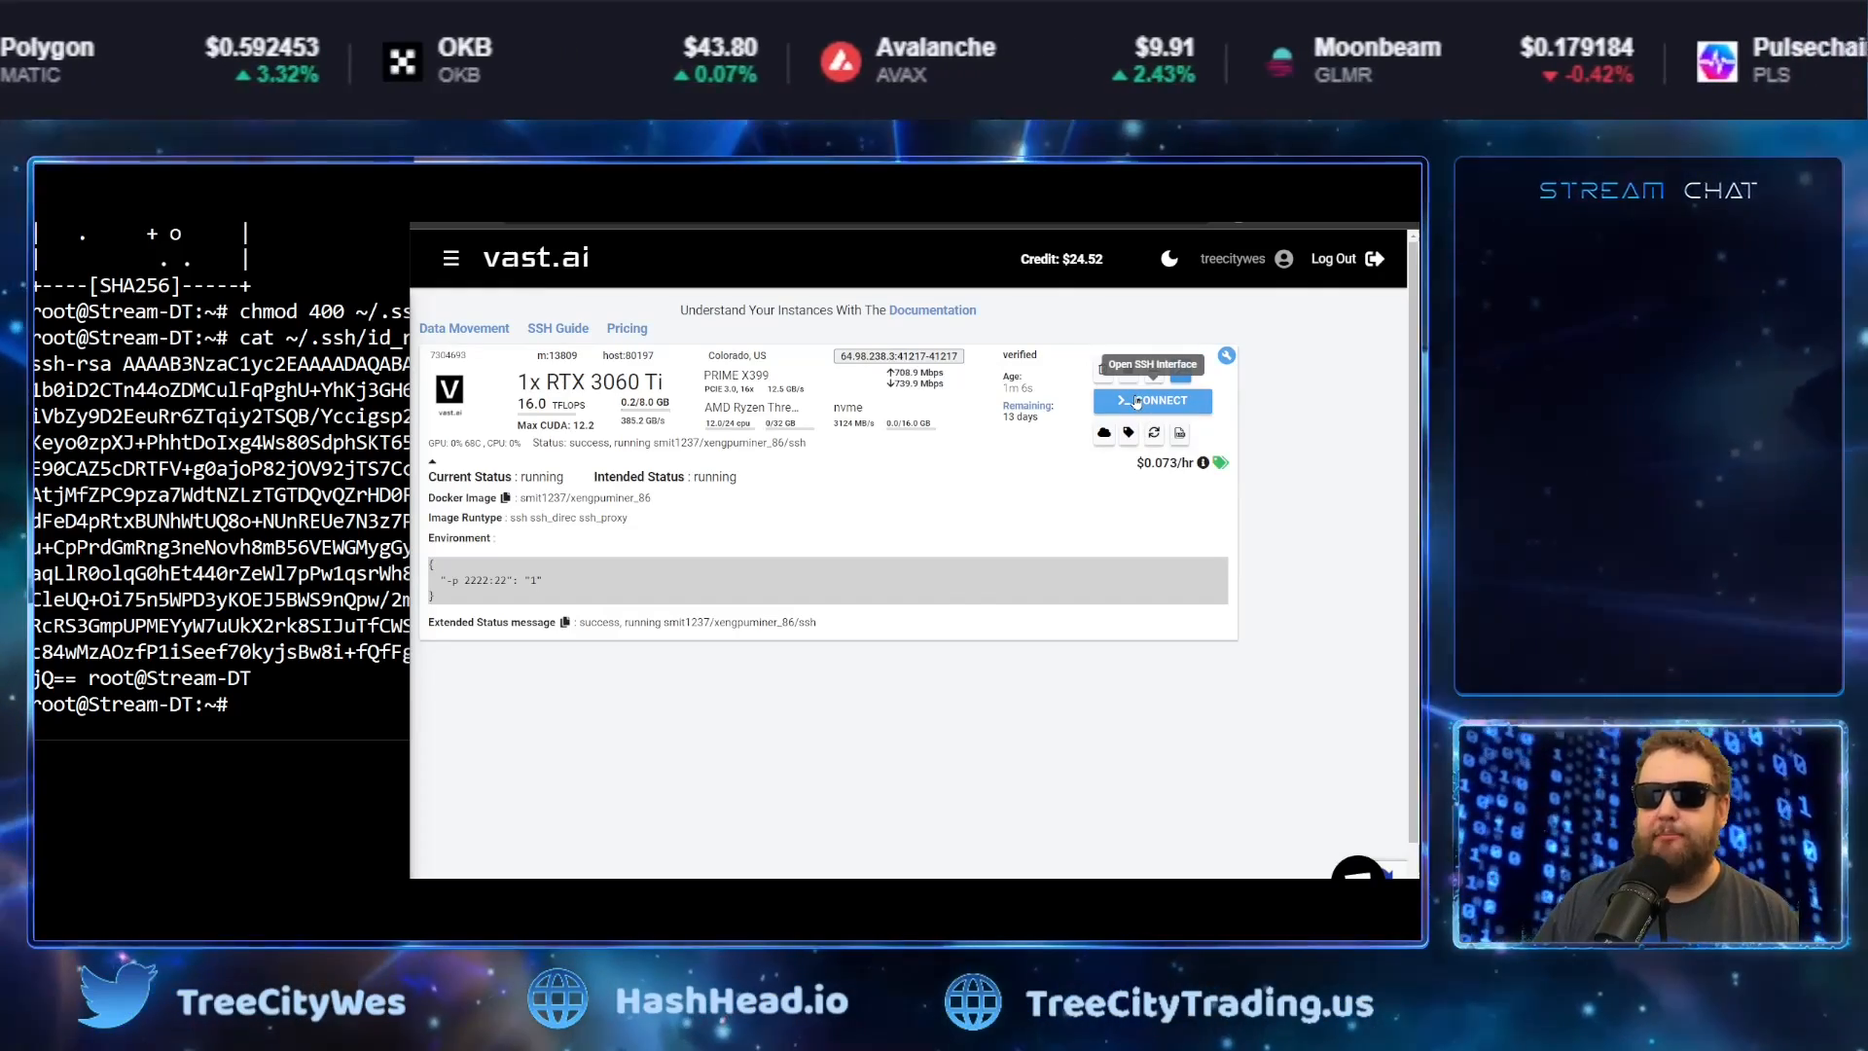
- Show the instance's connection commands and select the direct ssh connect command
click(1151, 400)
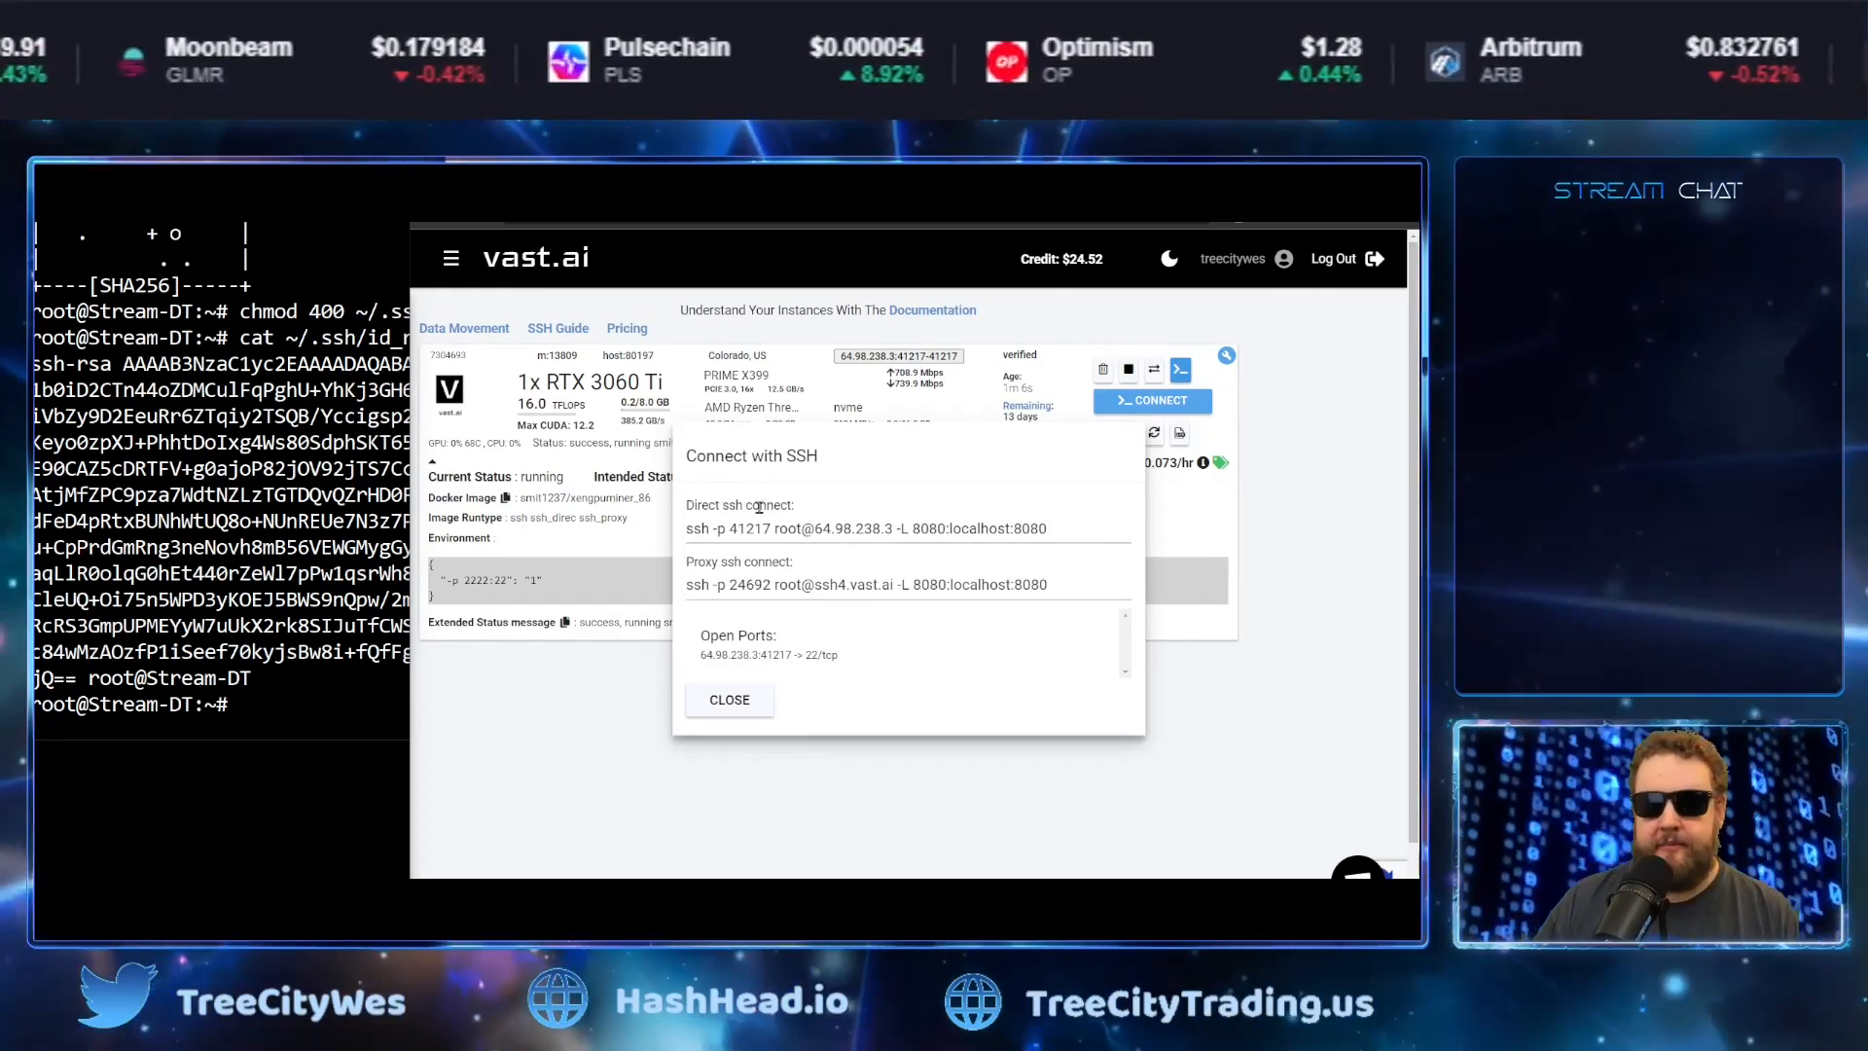
triple_click(867, 528)
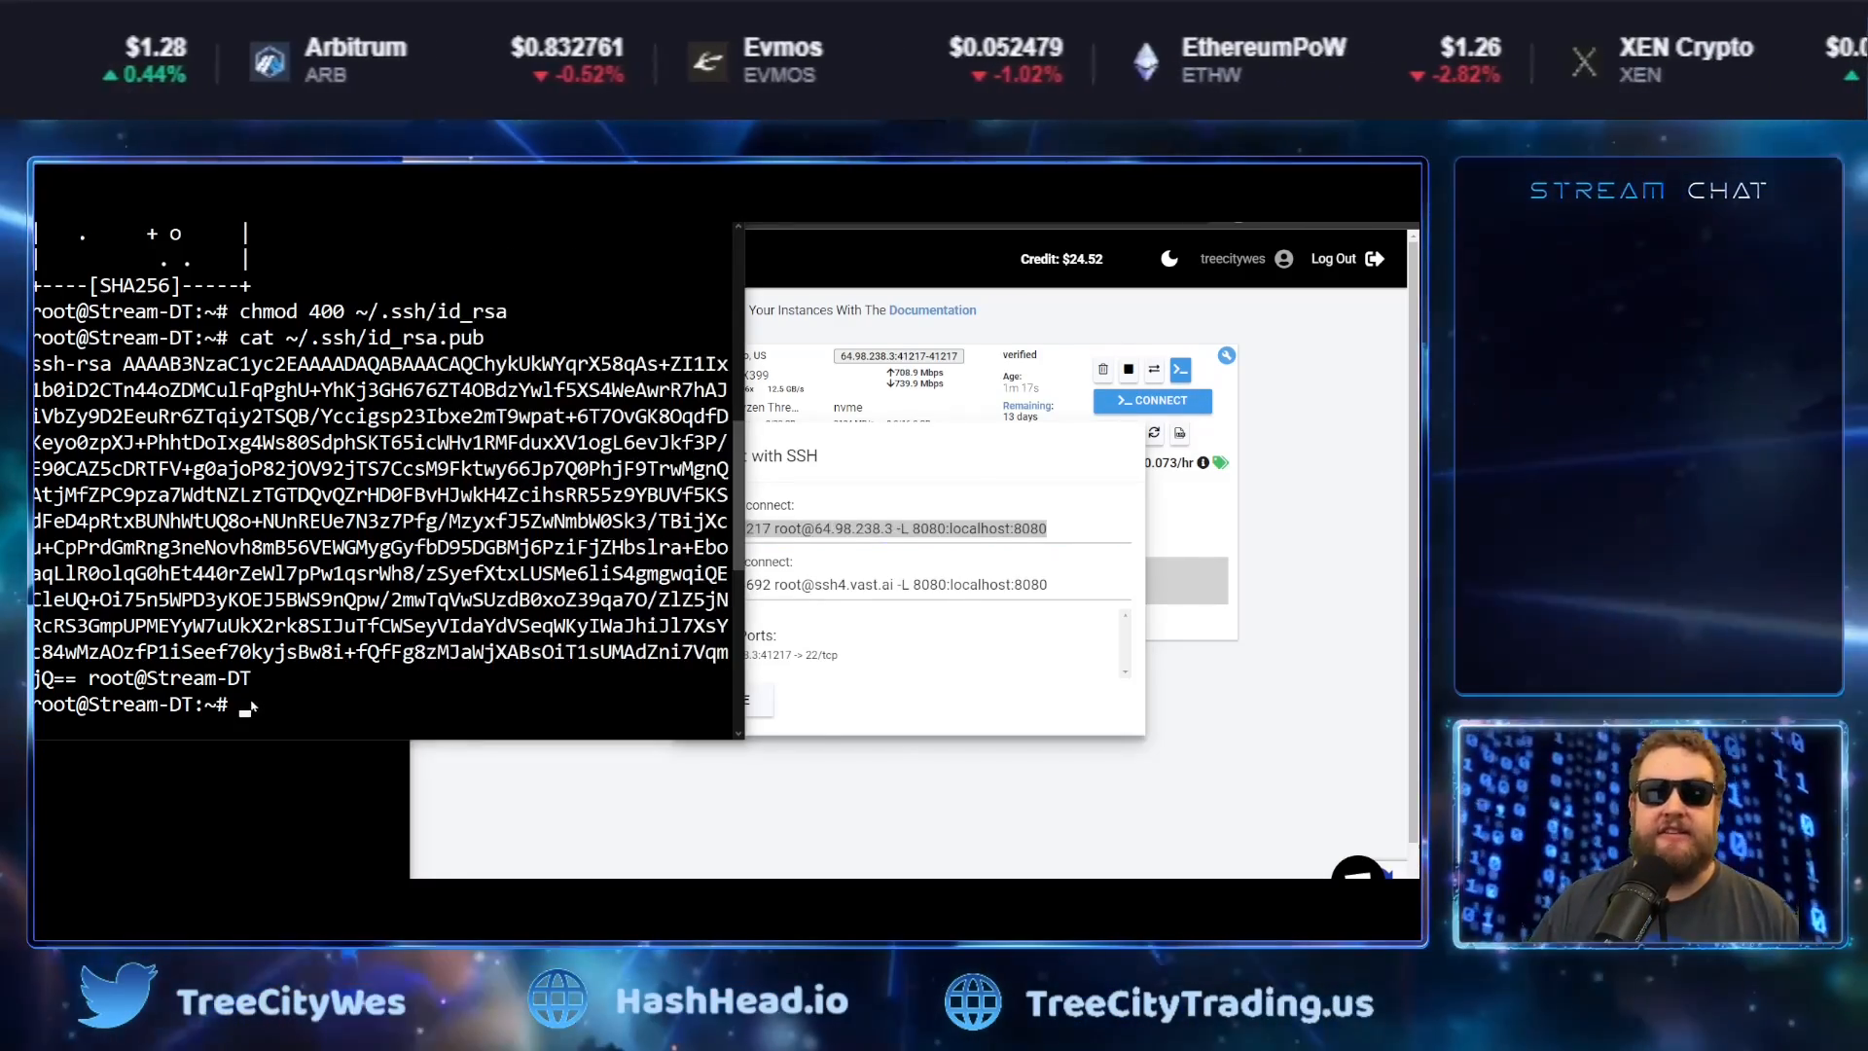
text(ssh -p 41217 root@64.98.238.3 -L 8080:localhost:8080)
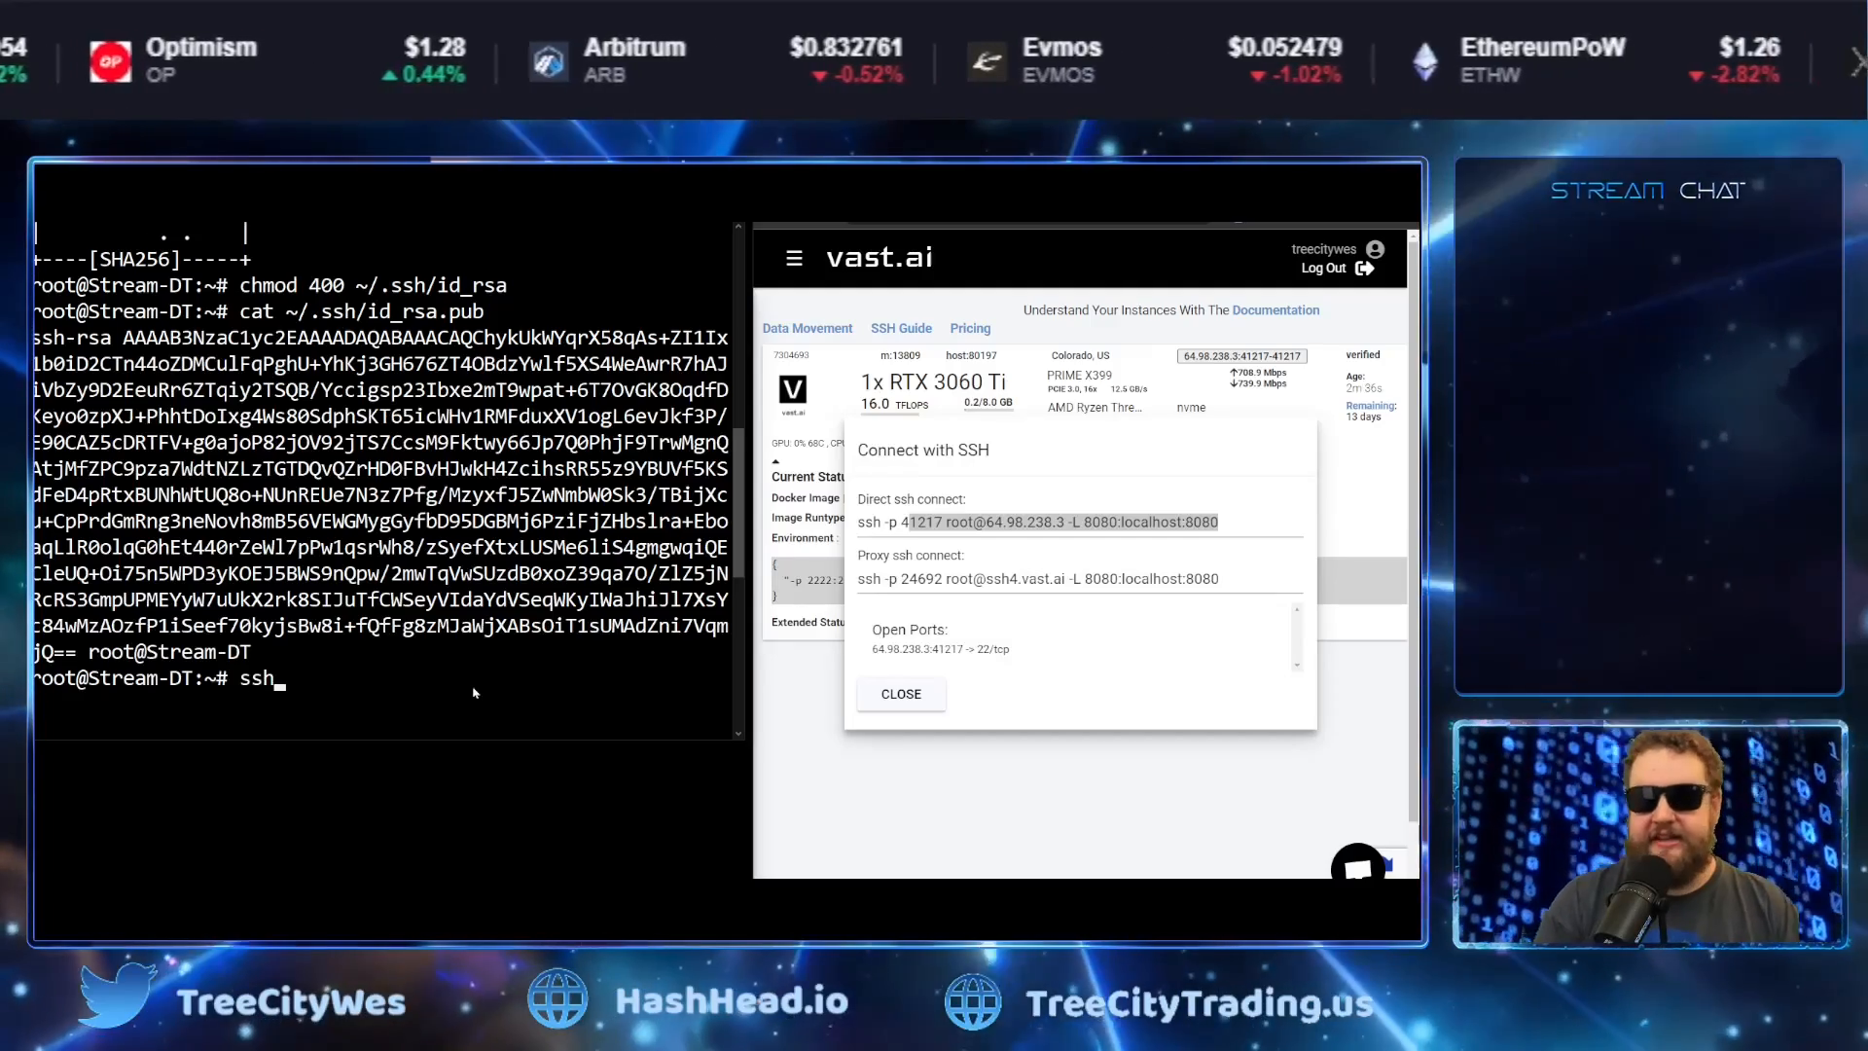
click(899, 694)
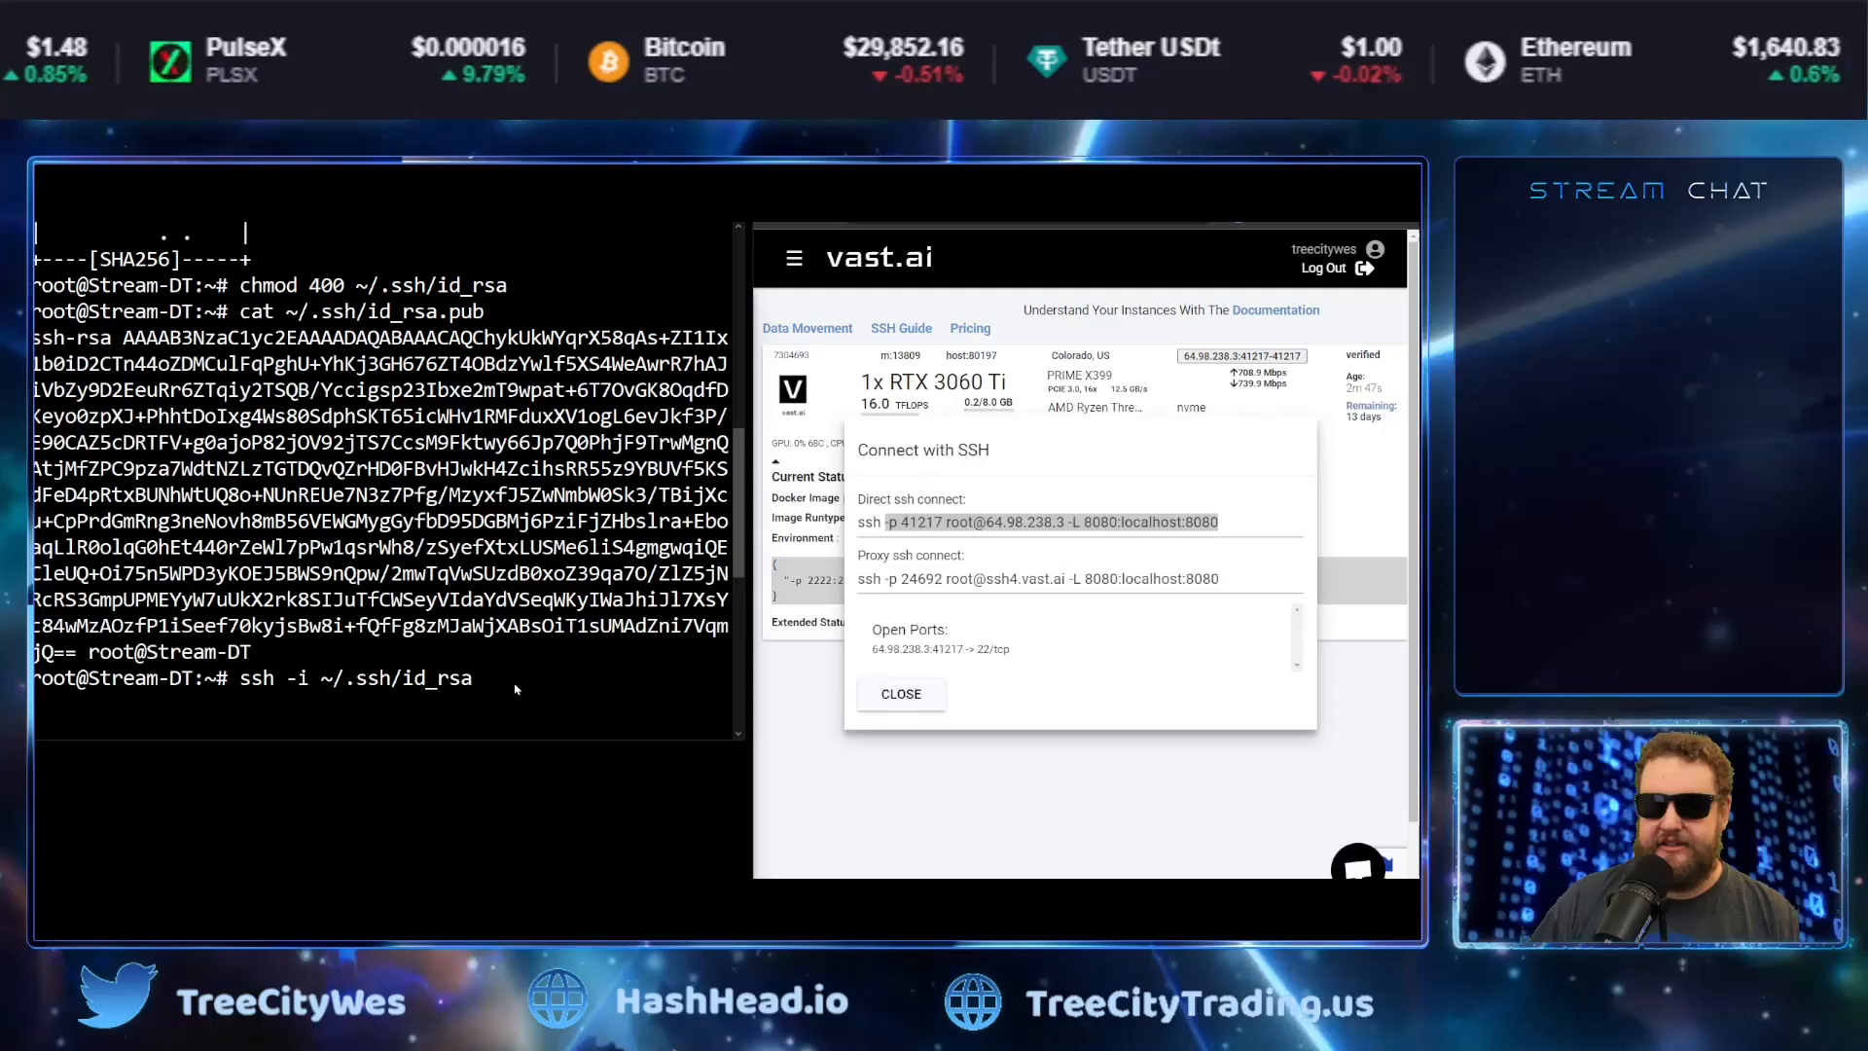
text(-p 41217 root@64.98.238.3 -L 8080:localhost:8080)
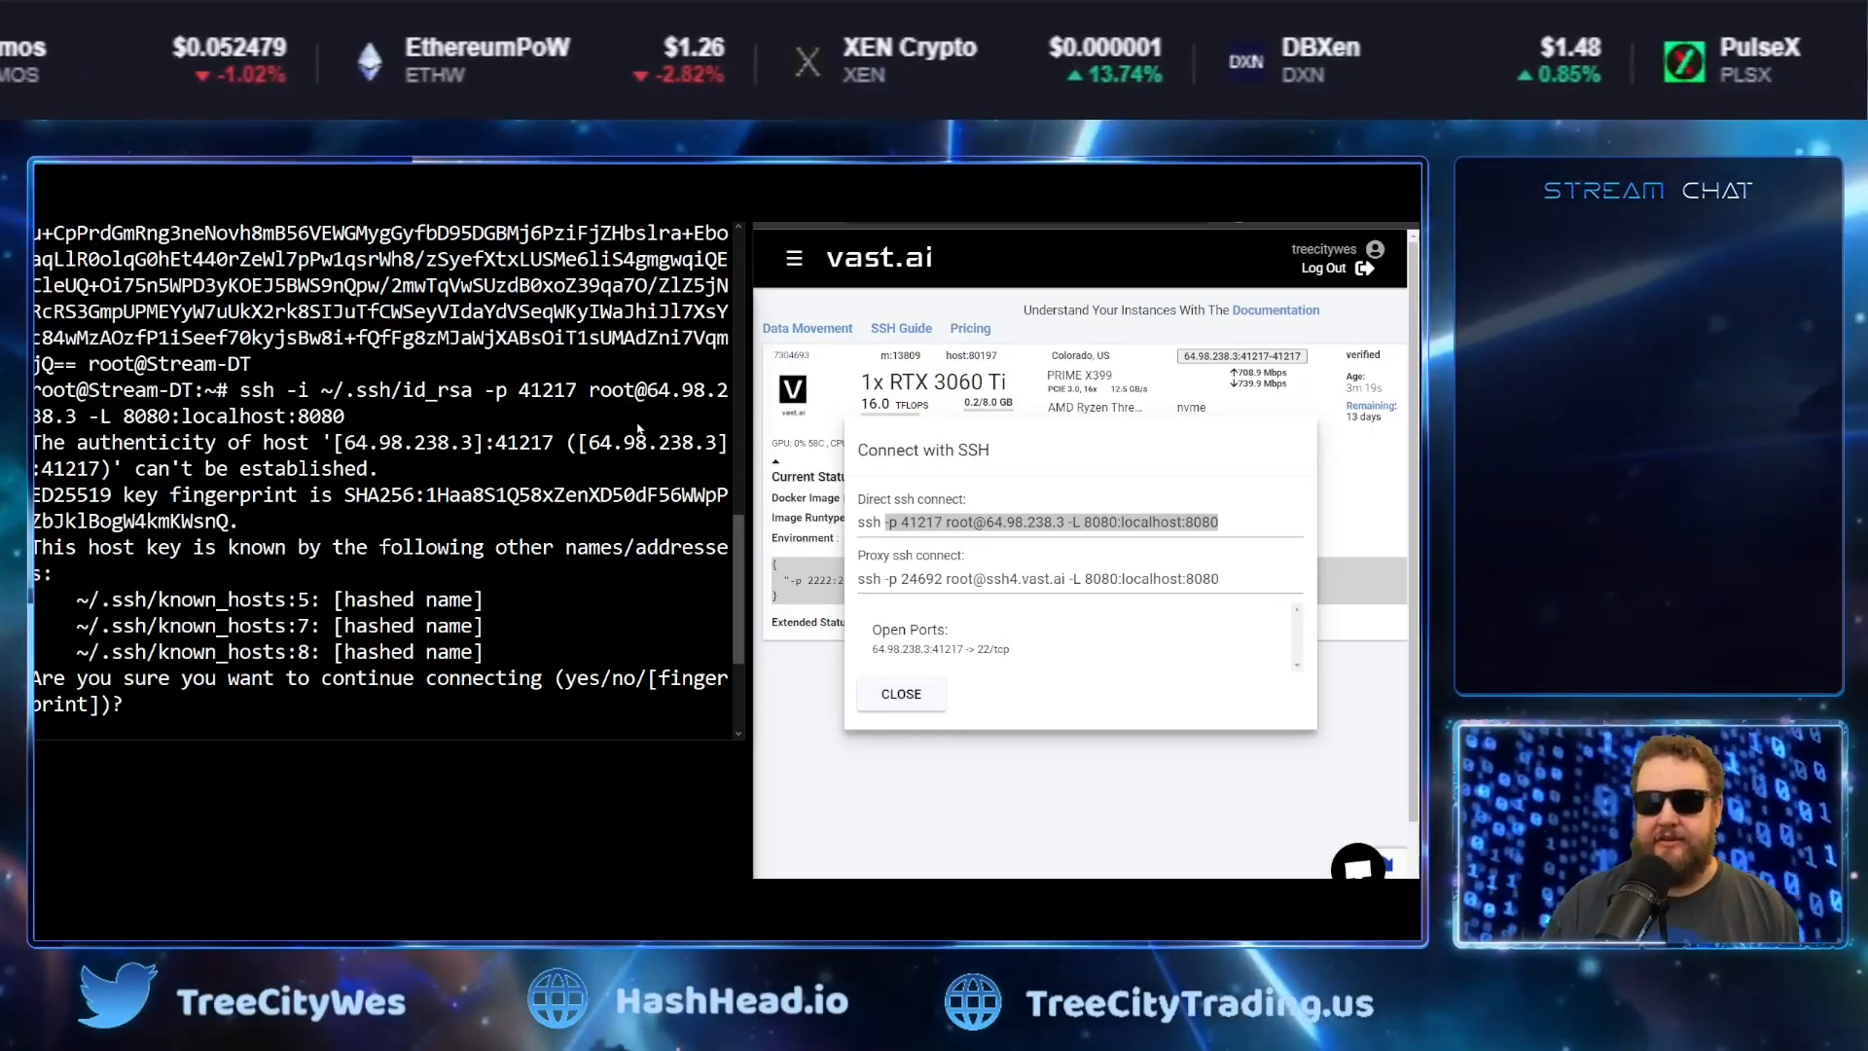
- Answer yes to the host authenticity prompt to log into the container
text(yes)
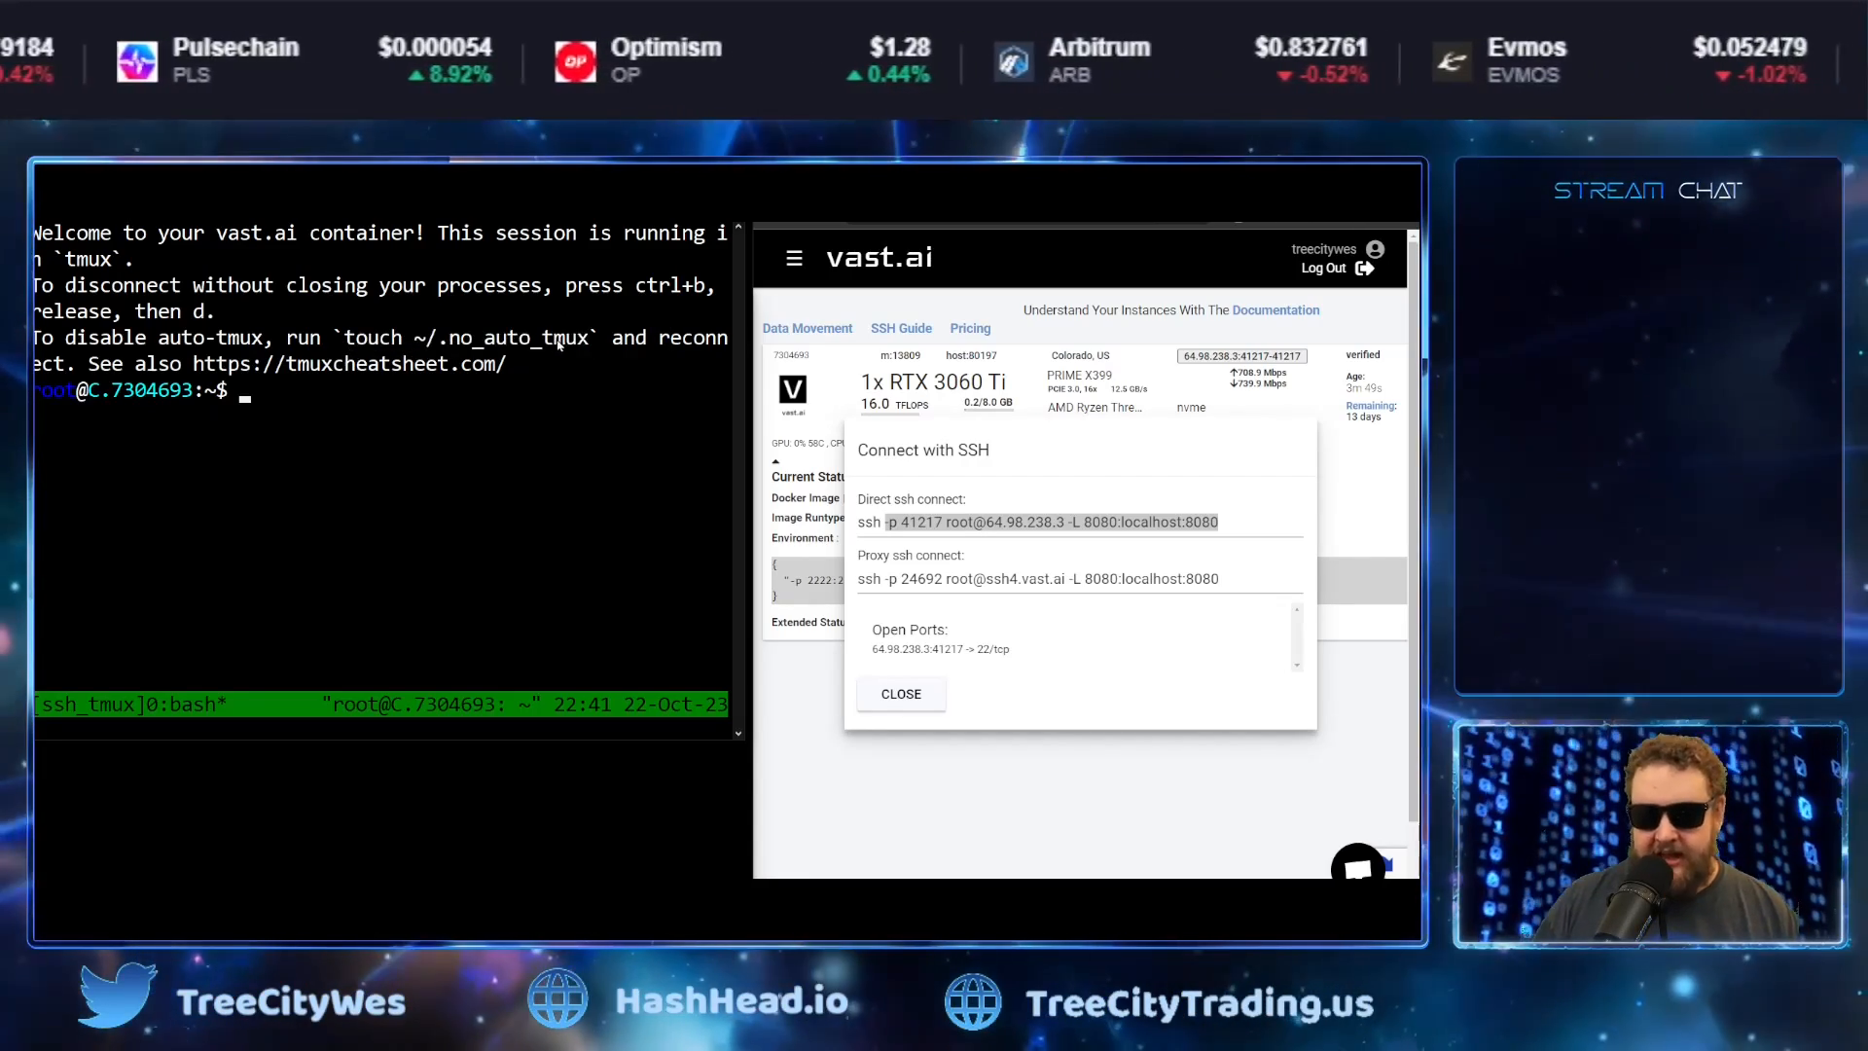
- Create the ~/.no_auto_tmux flag file to disable auto-tmux on the container
text(touch ~/.no_auto_tmux)
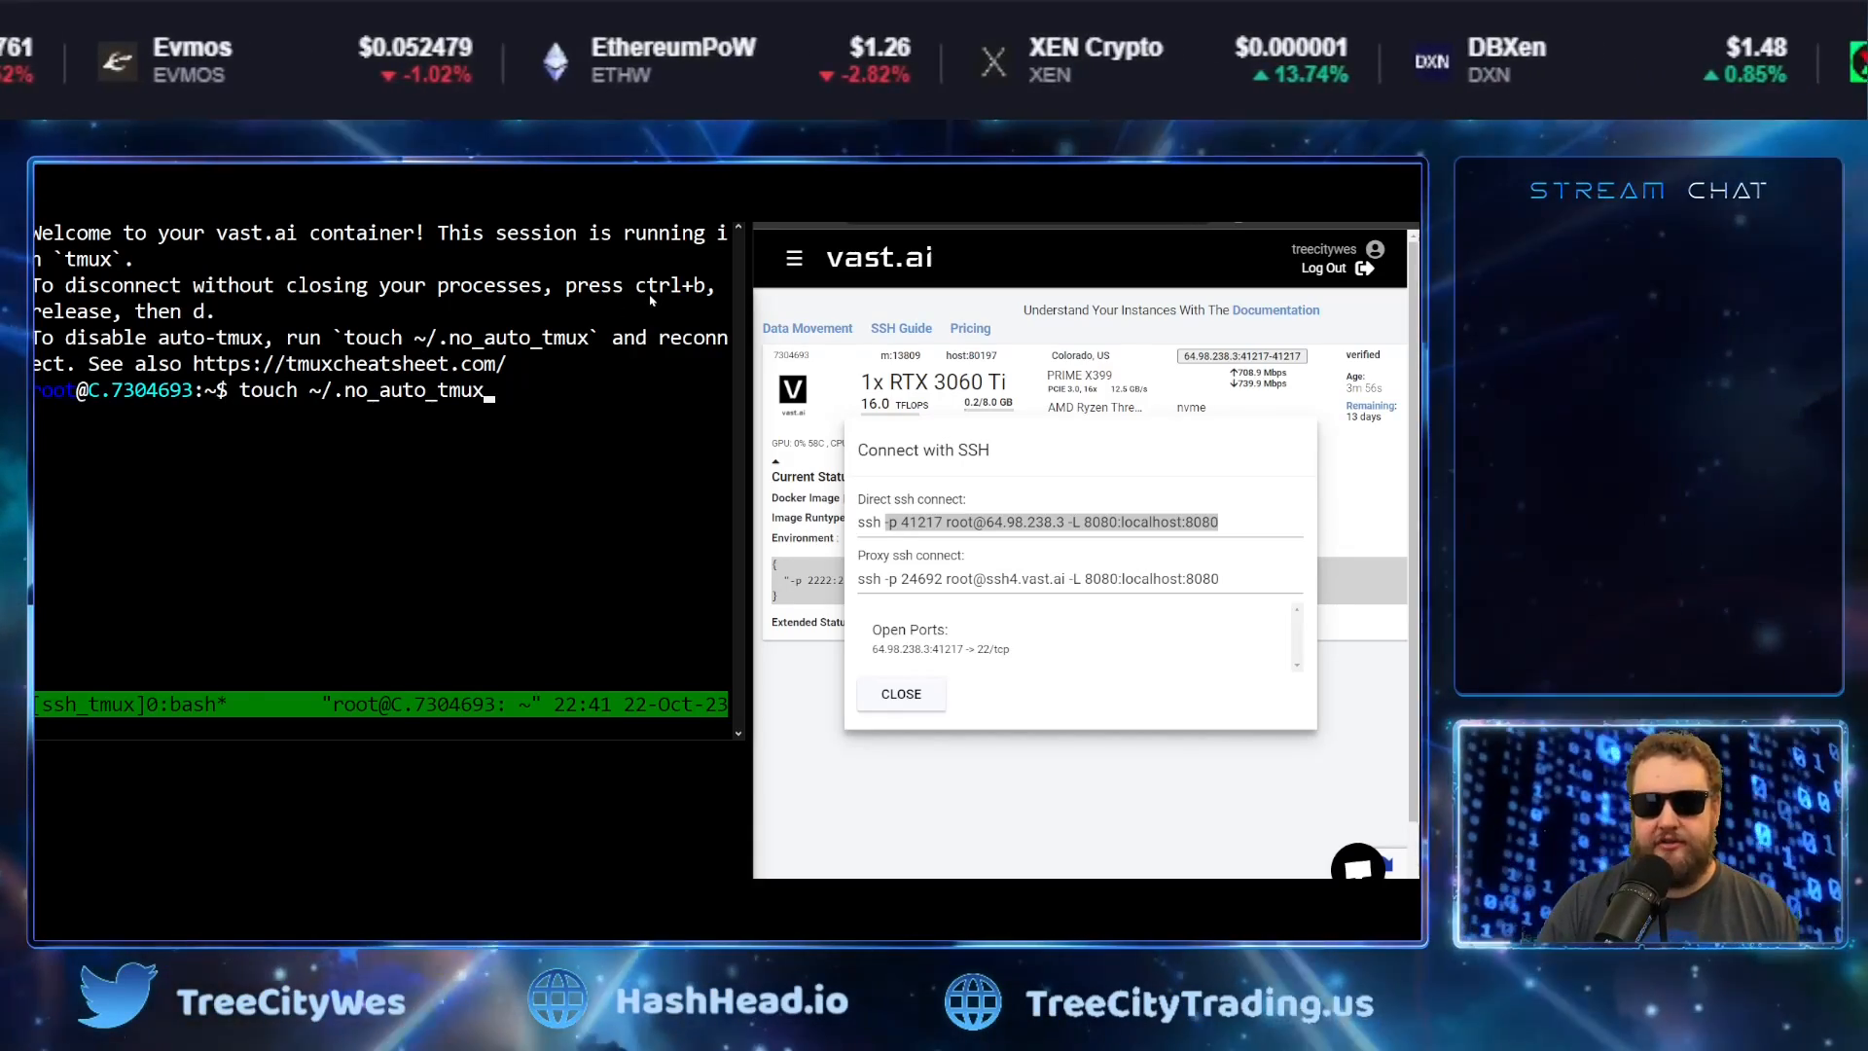
key(Return)
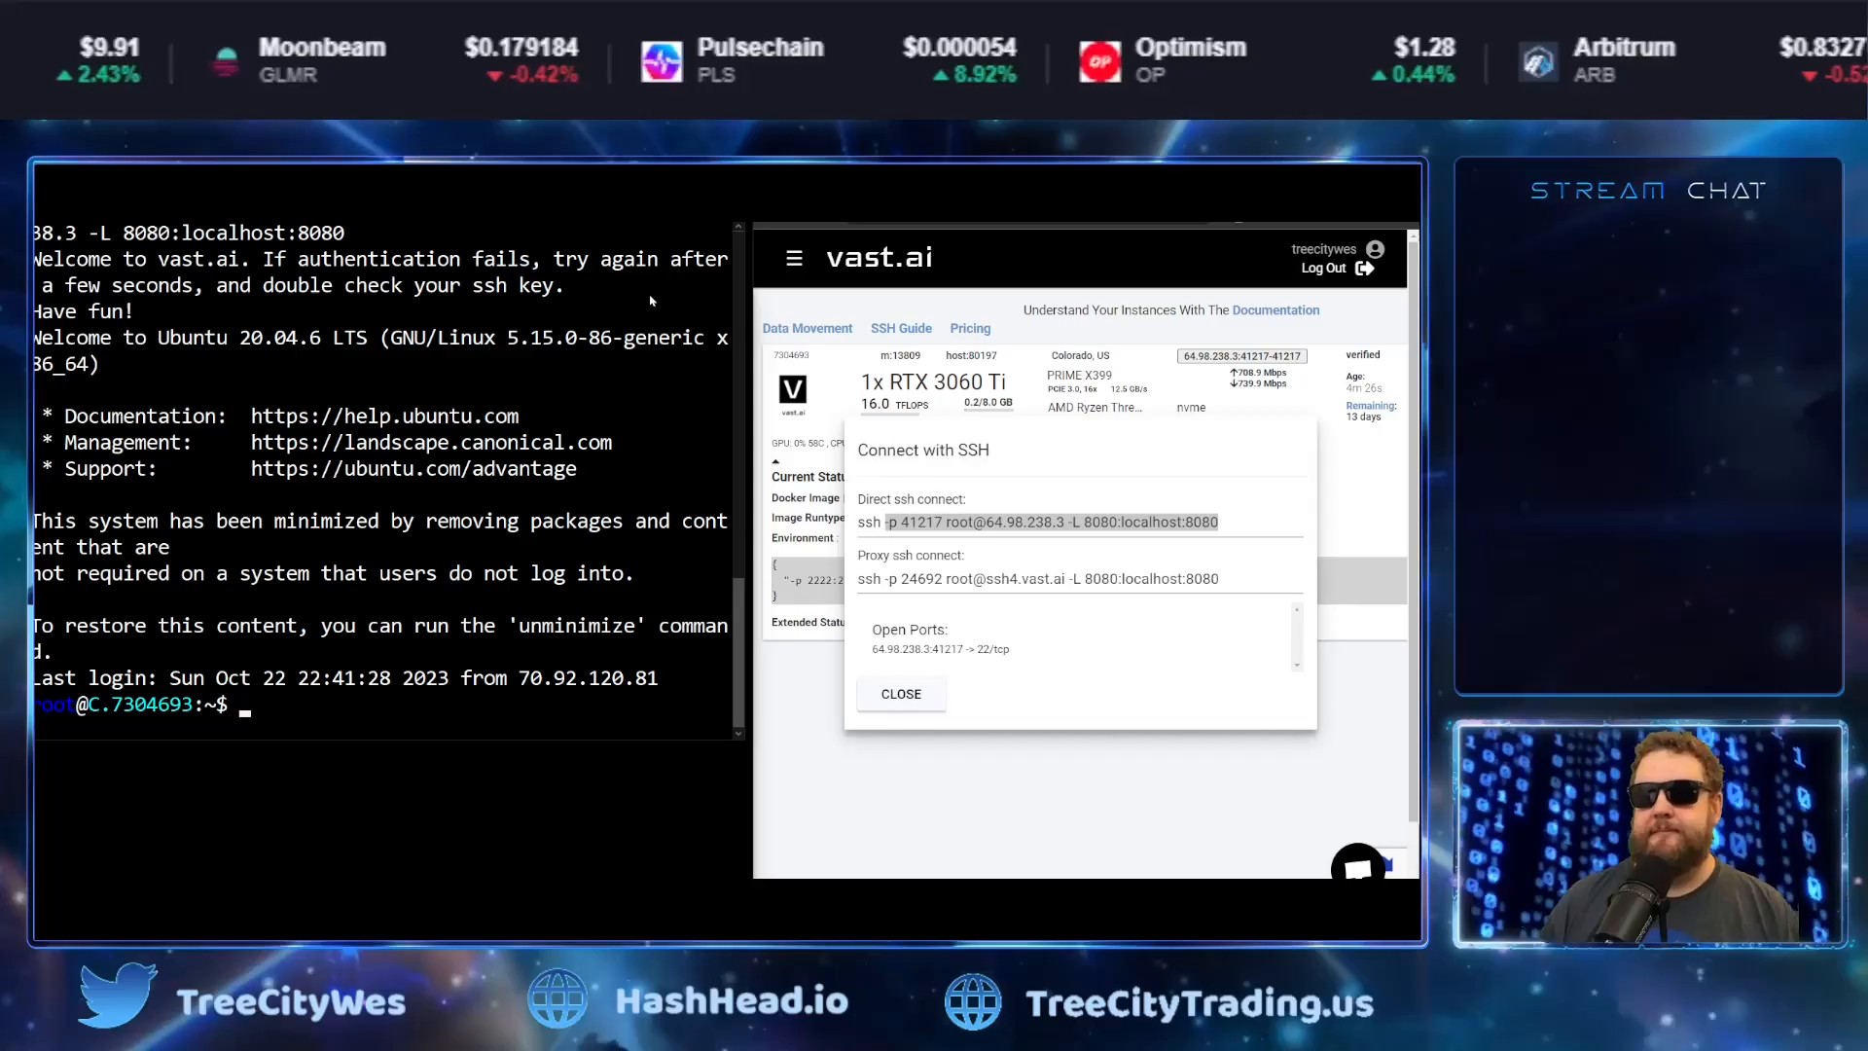
- Dismiss the SSH connection dialog, maximize the vast.ai page and open the Instances view
click(901, 694)
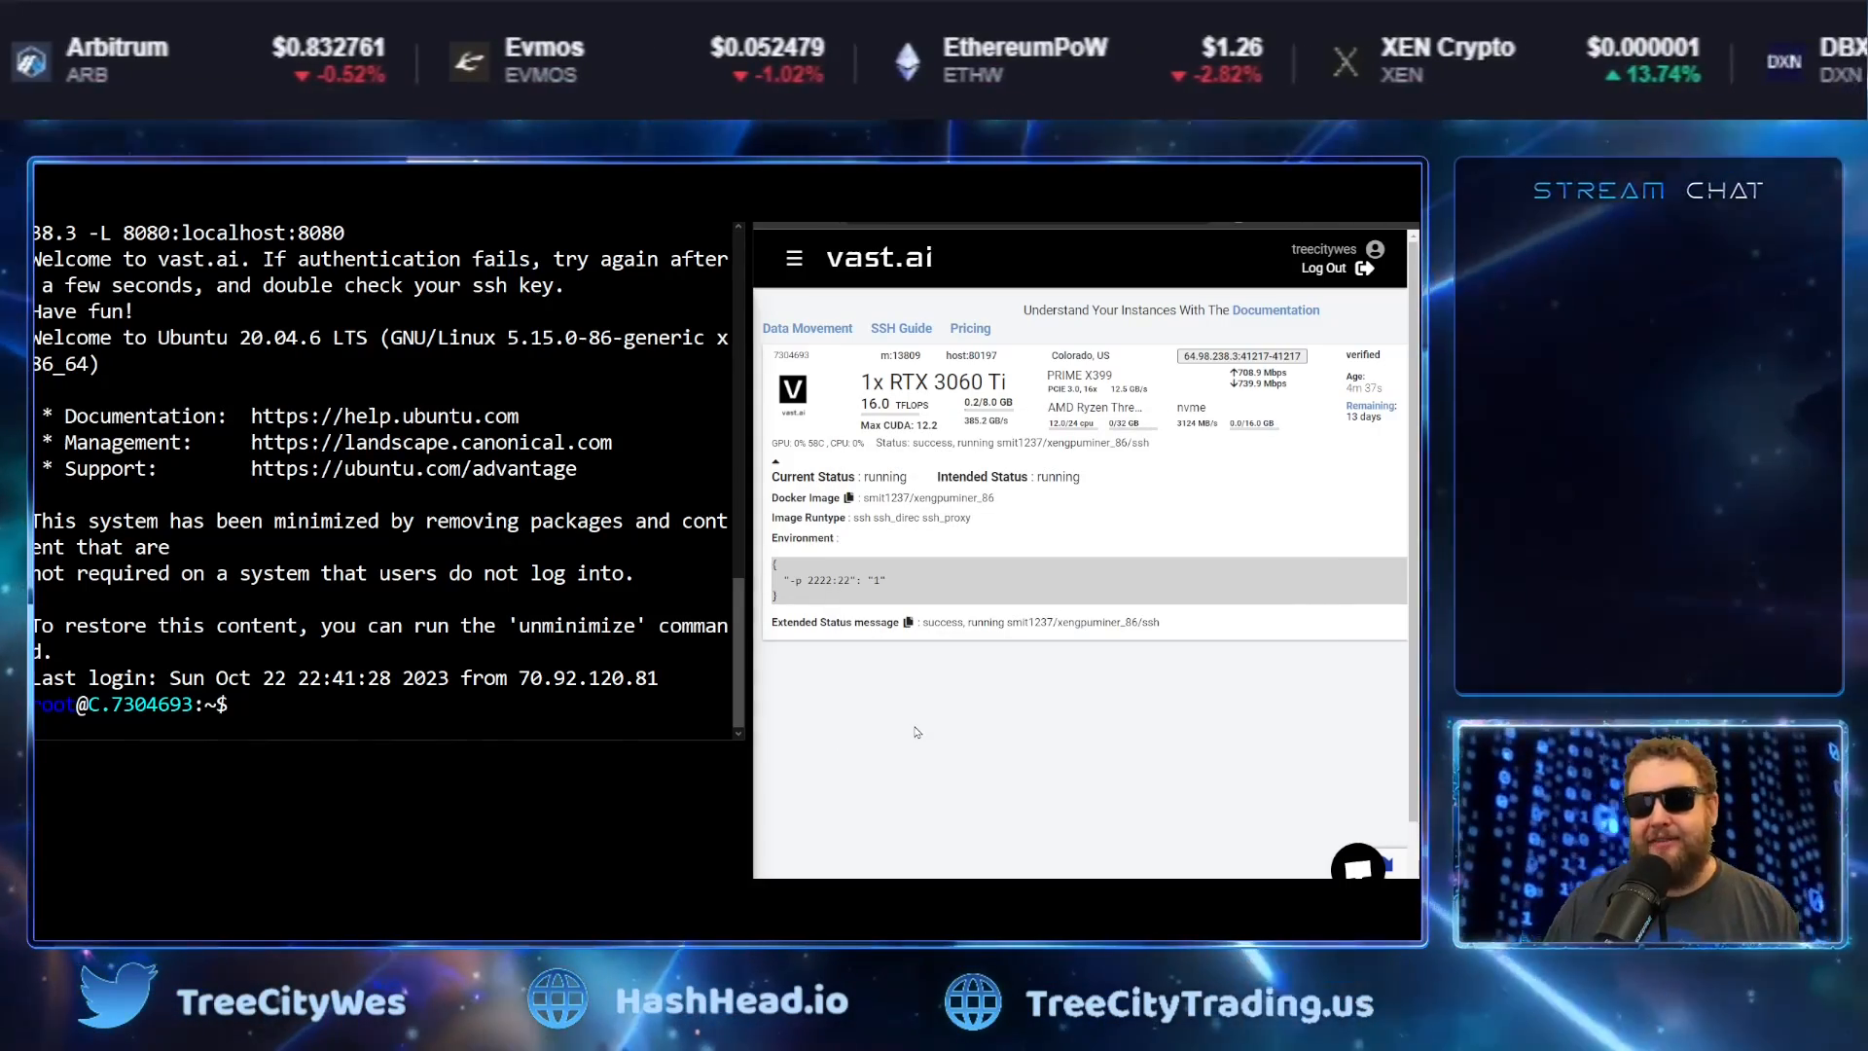
click(794, 257)
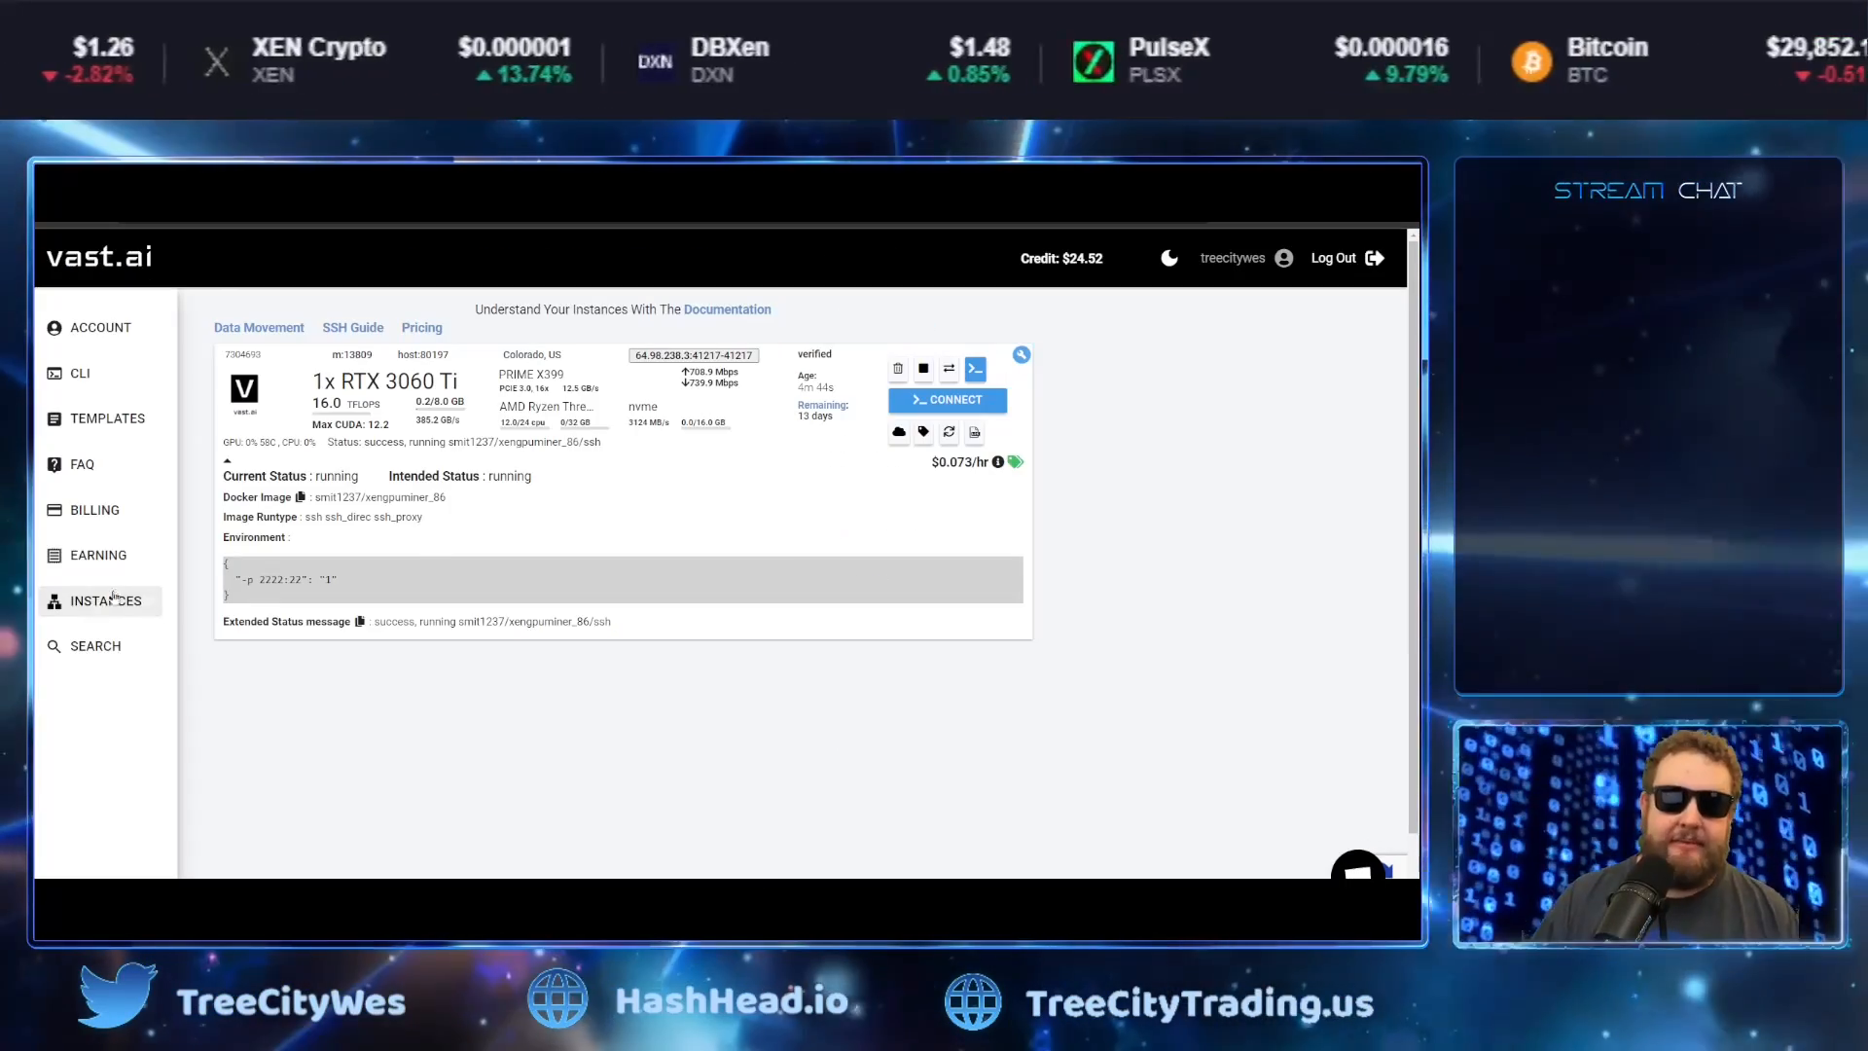
click(96, 646)
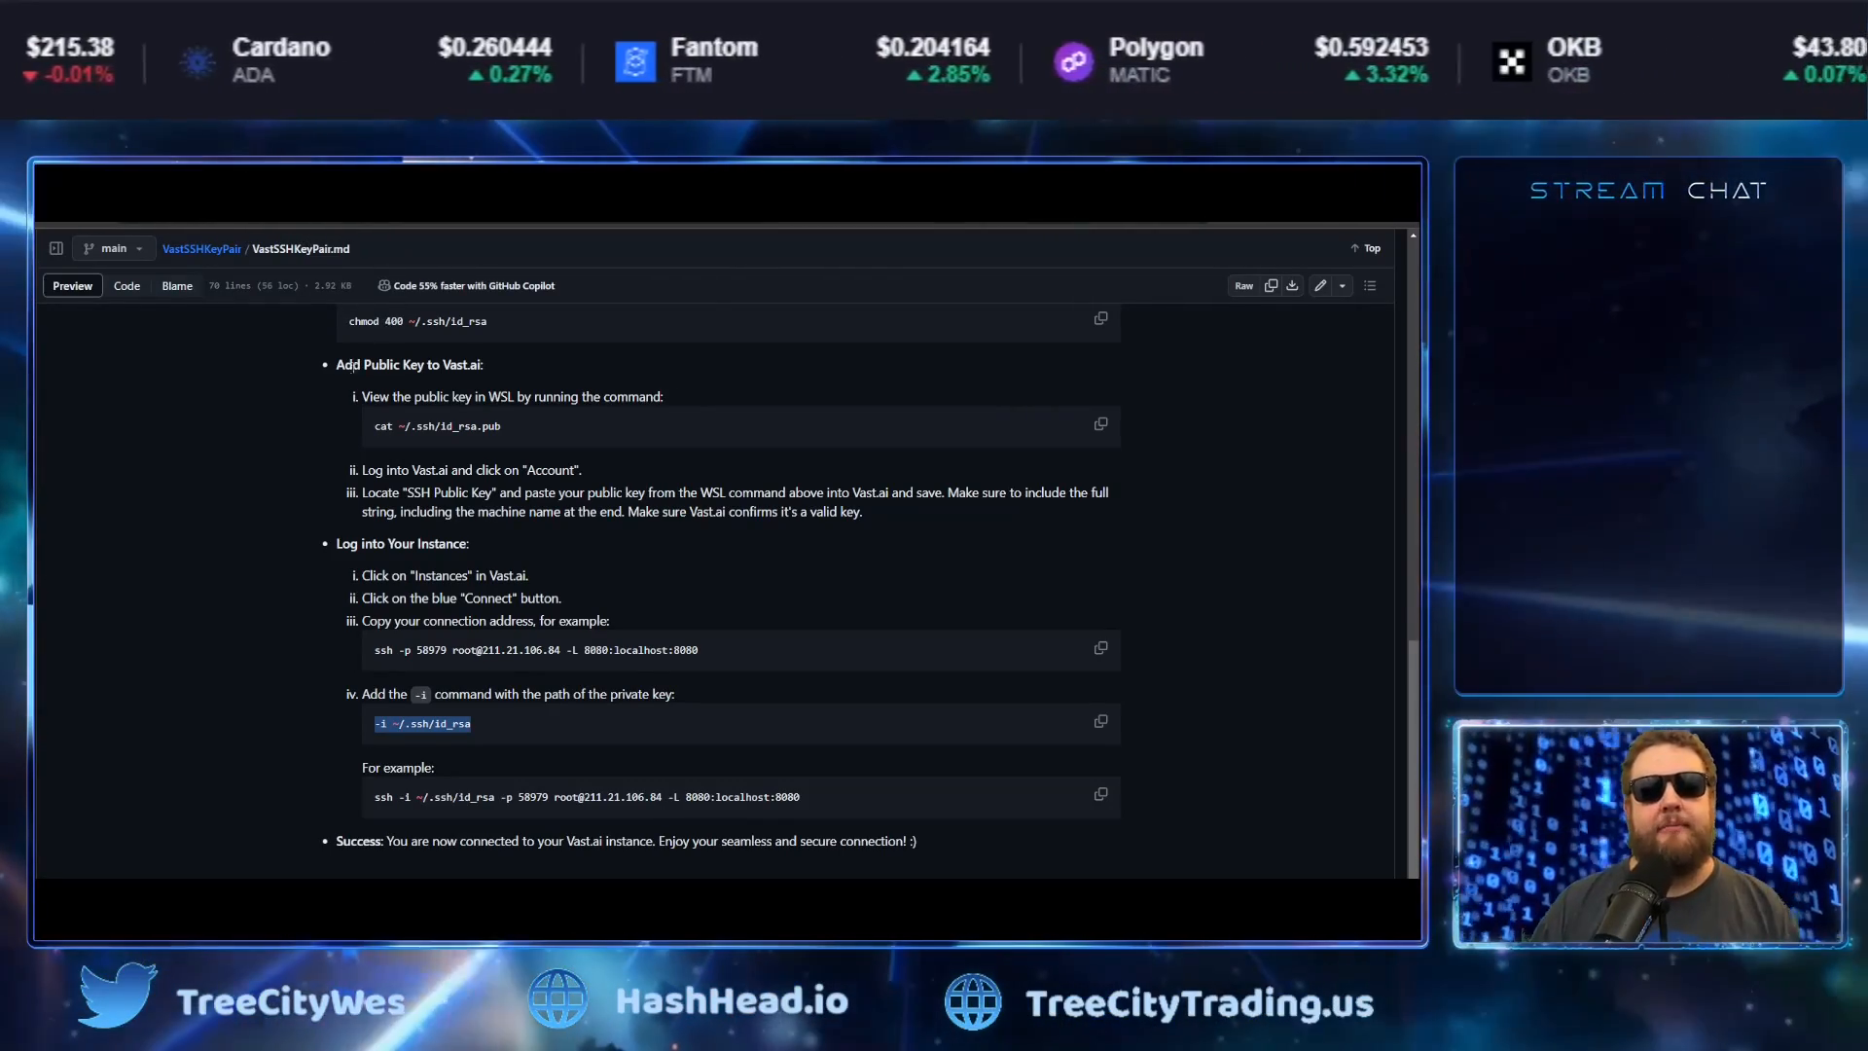
- Scroll VastSSHKeyPair.md back to its WSL Setup and SSH Key Generation title
scroll(up, 3)
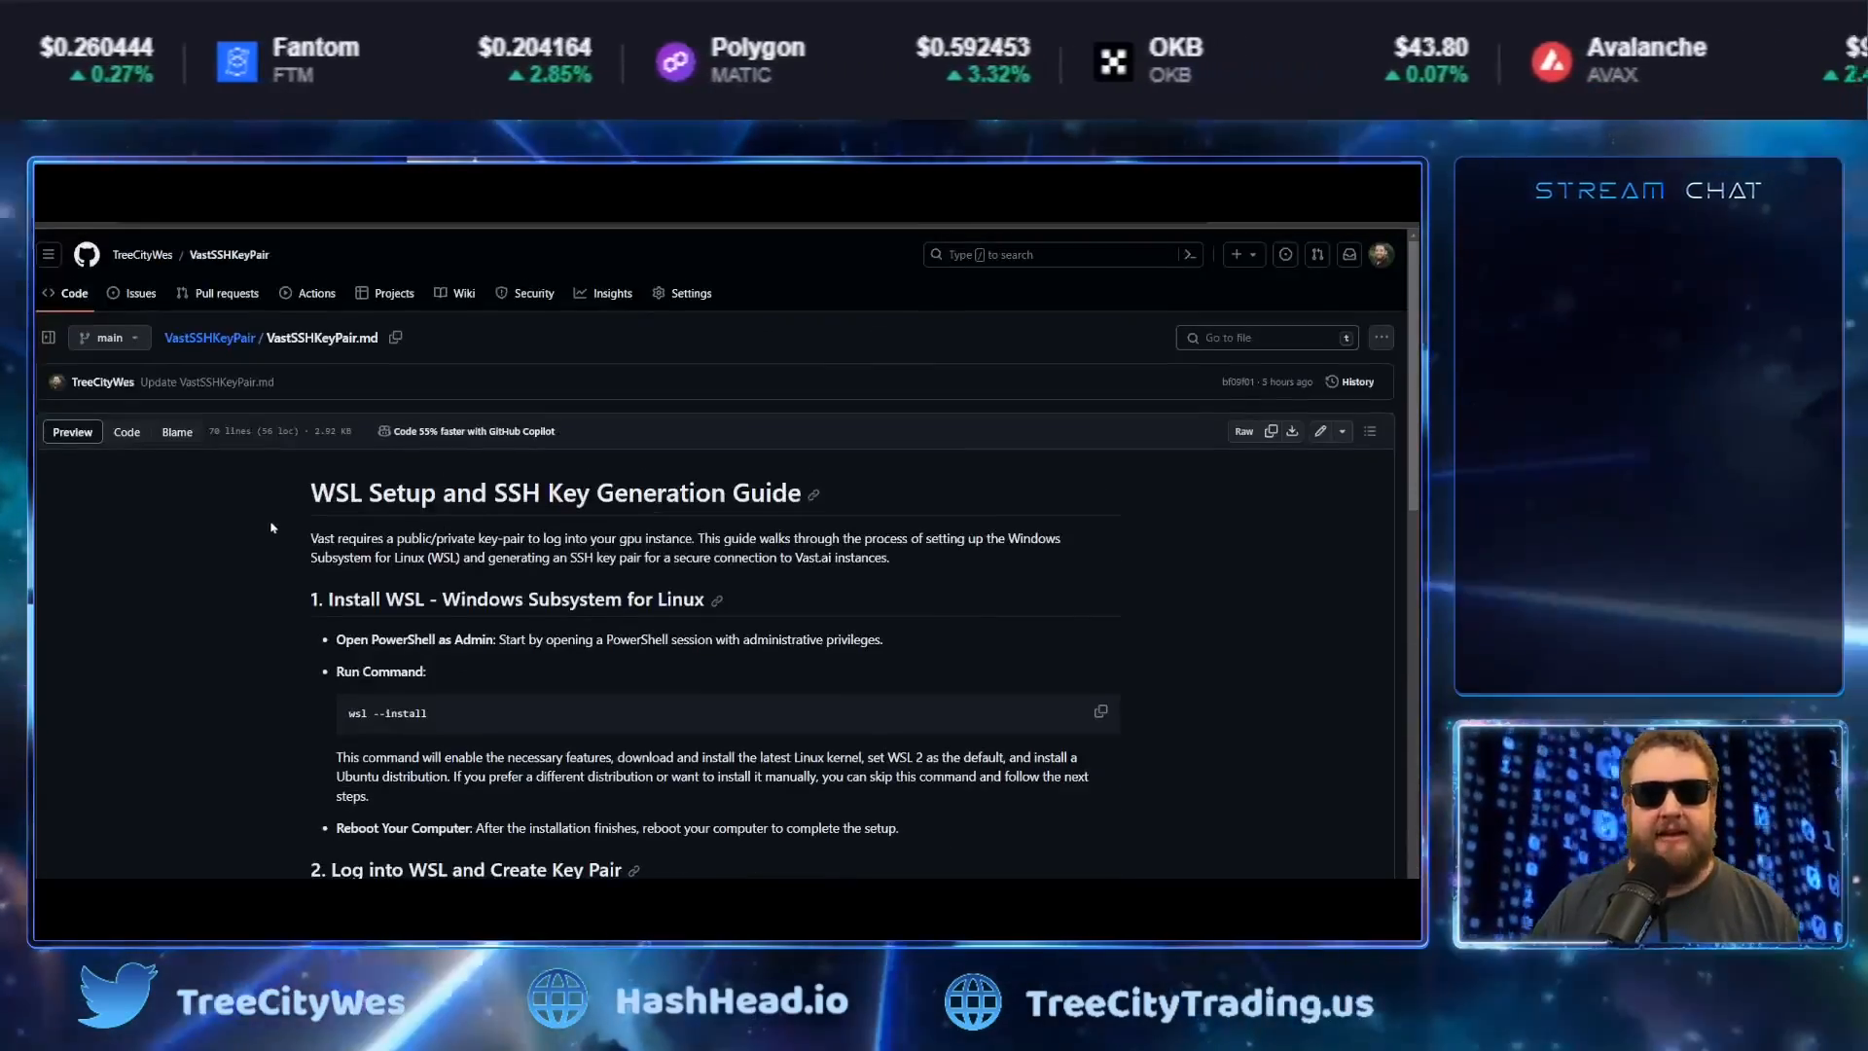
mouse_move(218, 521)
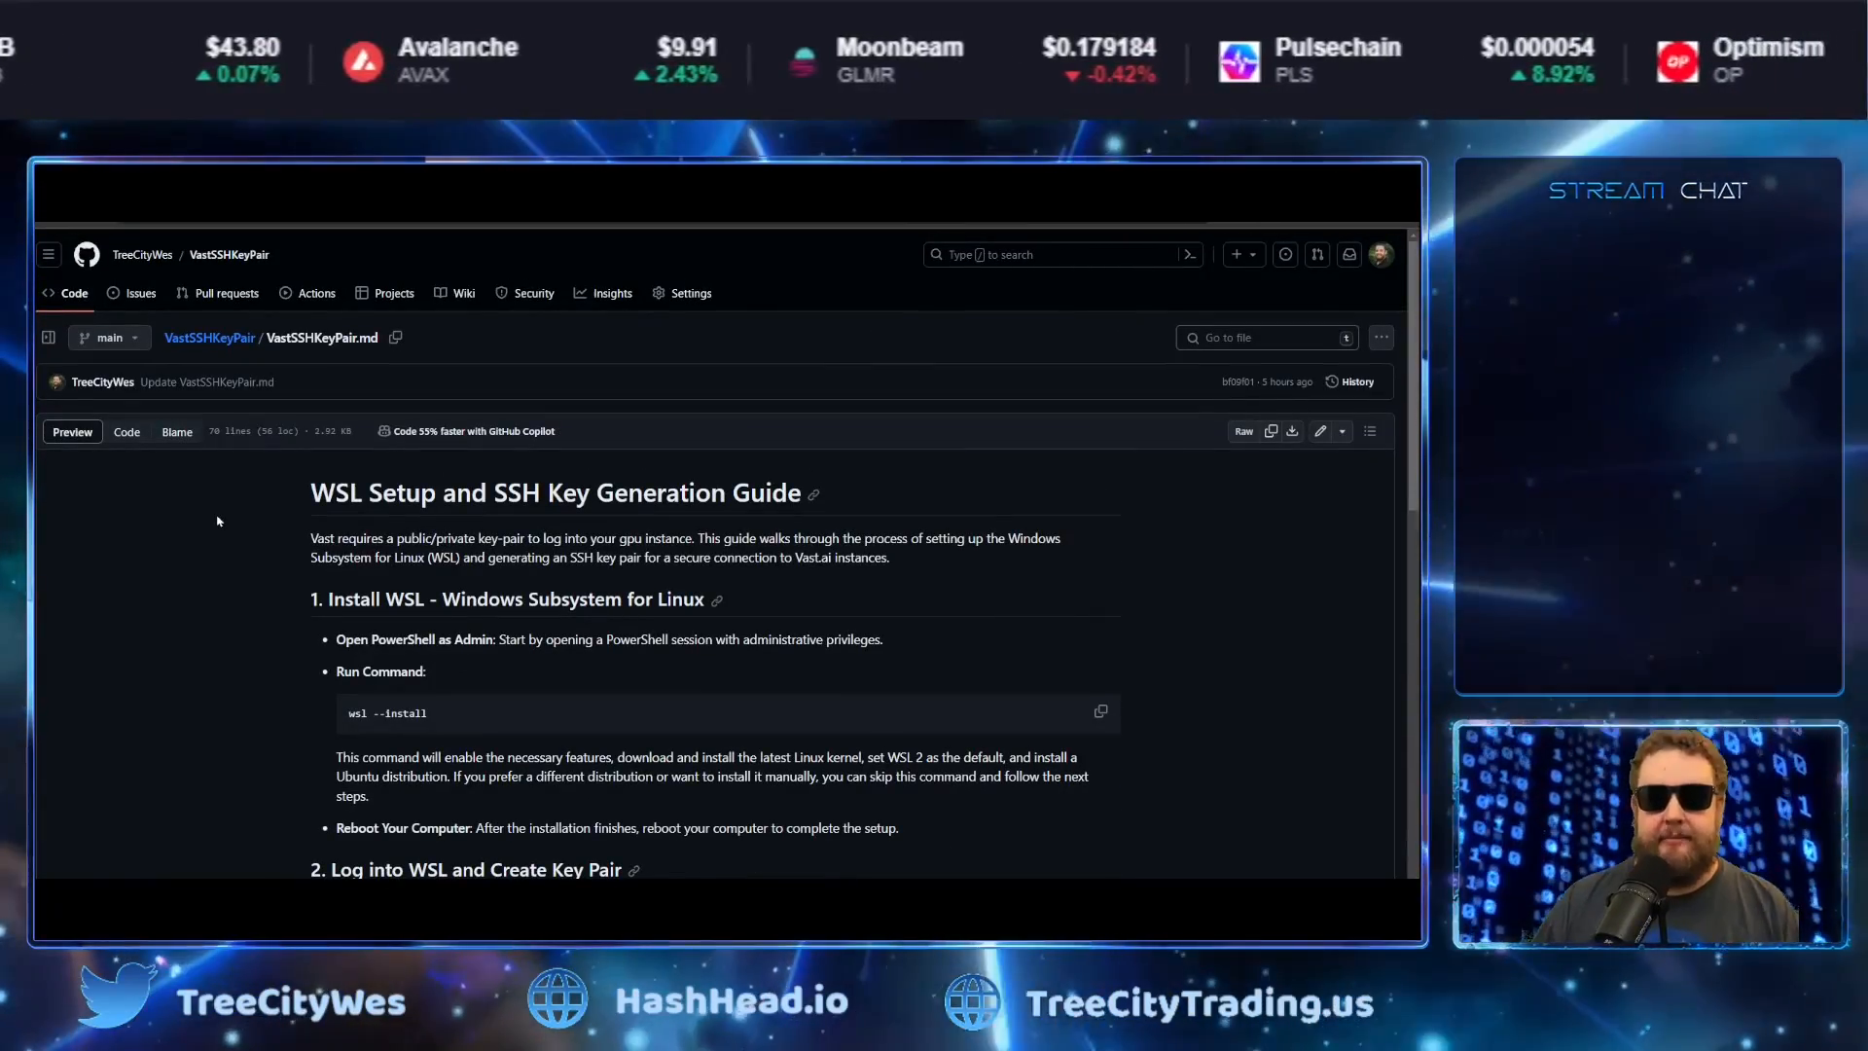